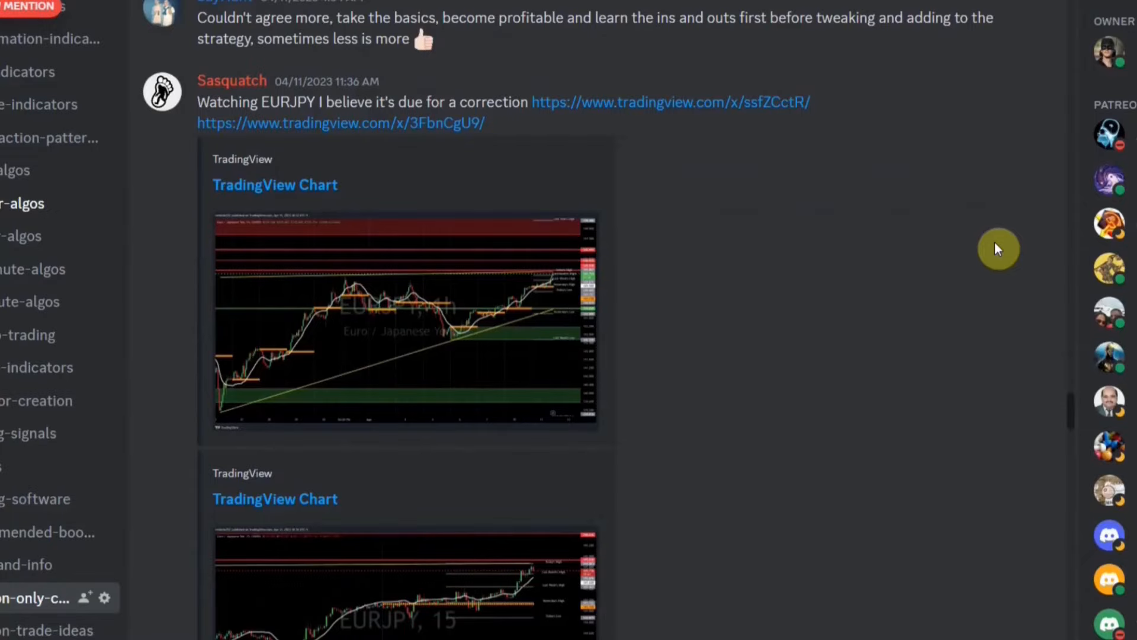
Scroll the GBPJPY chart view while the Parabolic SAR and SSL indicators are hidden
scroll(down, 3)
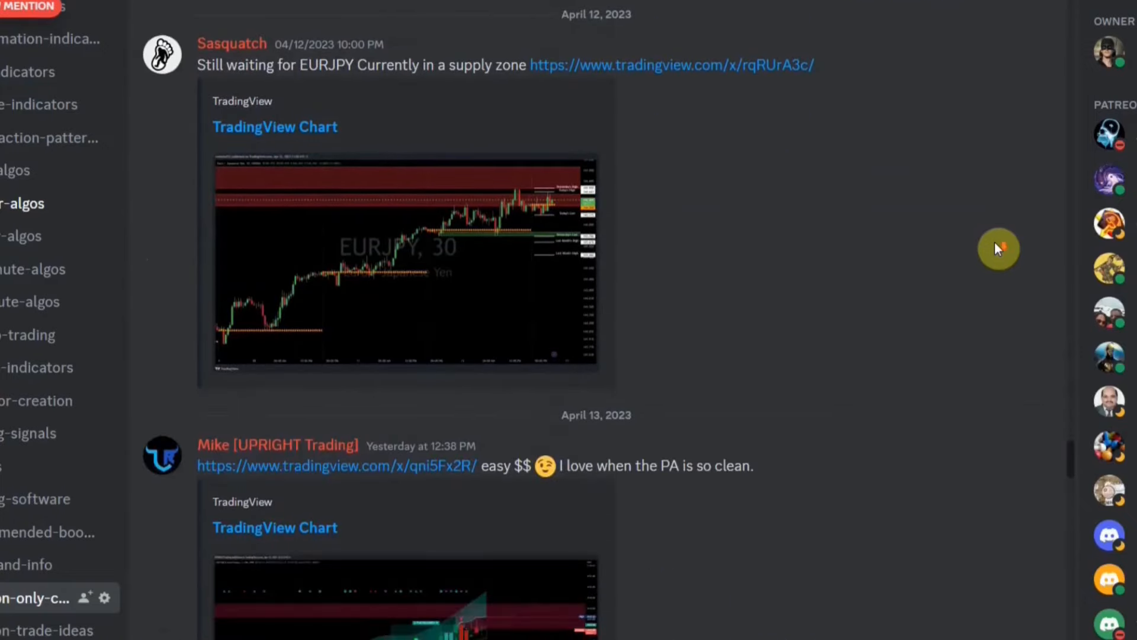
scroll(down, 3)
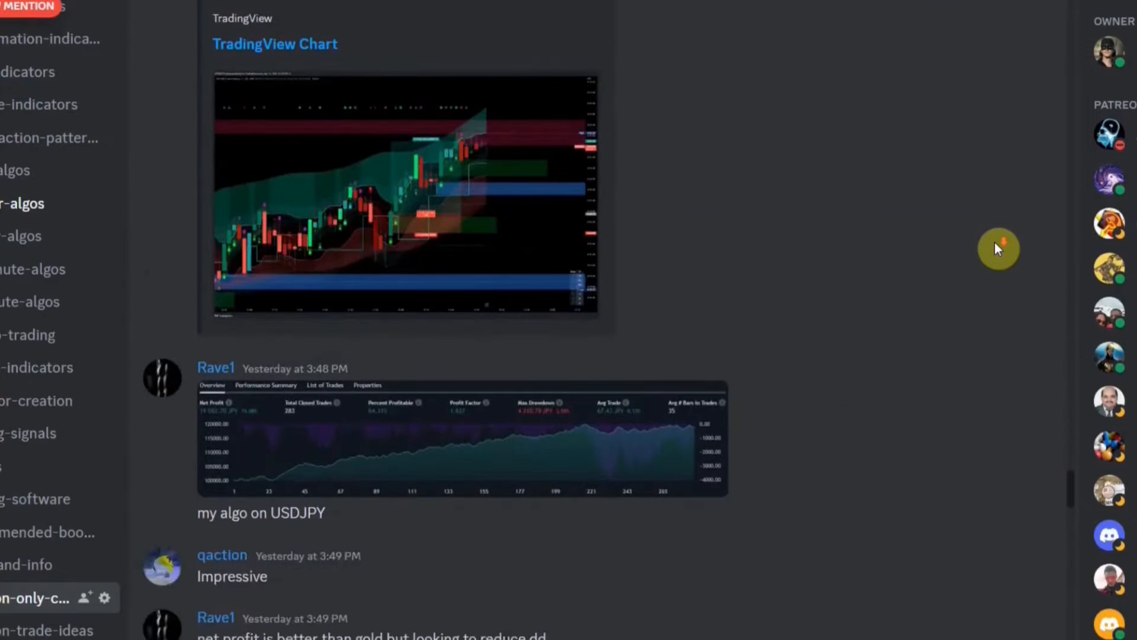
scroll(up, 3)
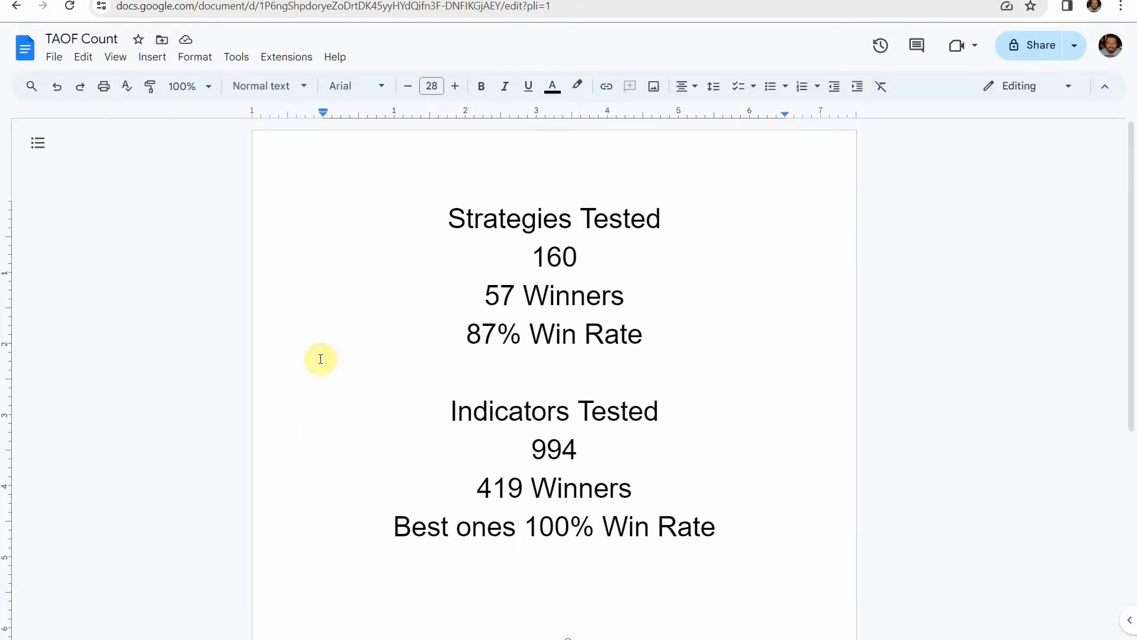
mouse_move(325, 515)
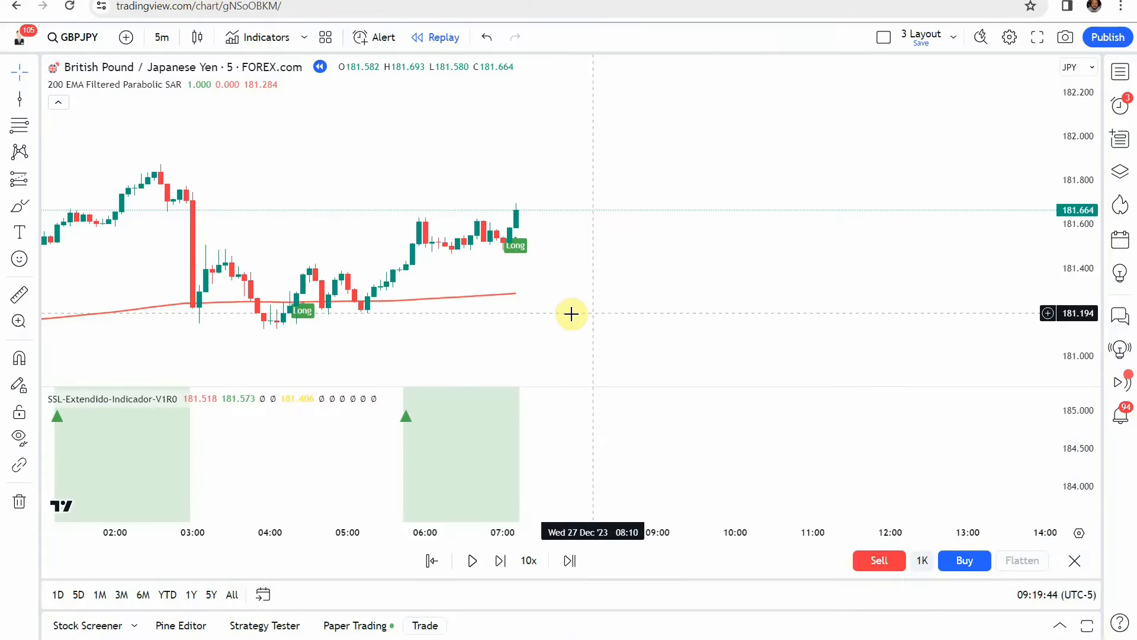
mouse_move(592, 310)
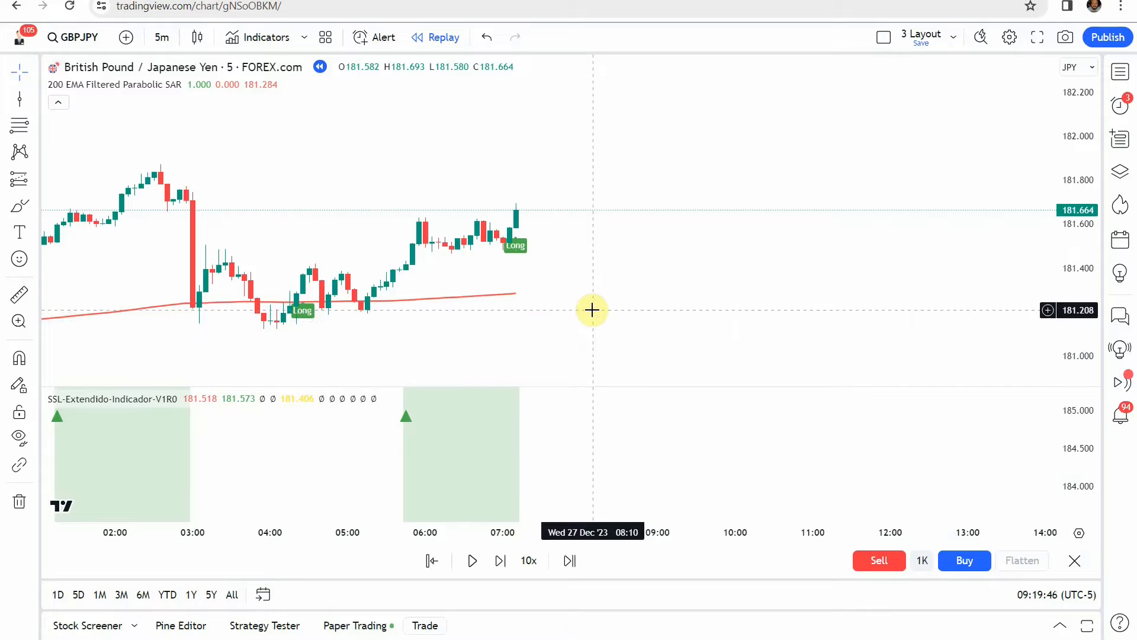
mouse_move(592, 310)
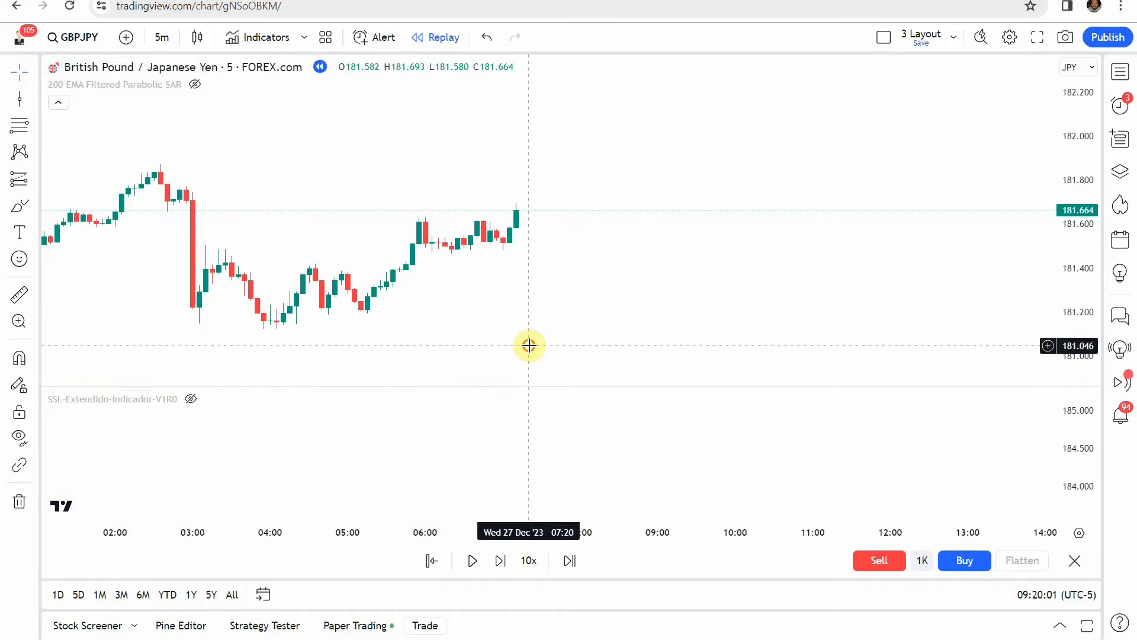
Search the indicator library for the 200 EMA Filtered Parabolic SAR script
click(257, 36)
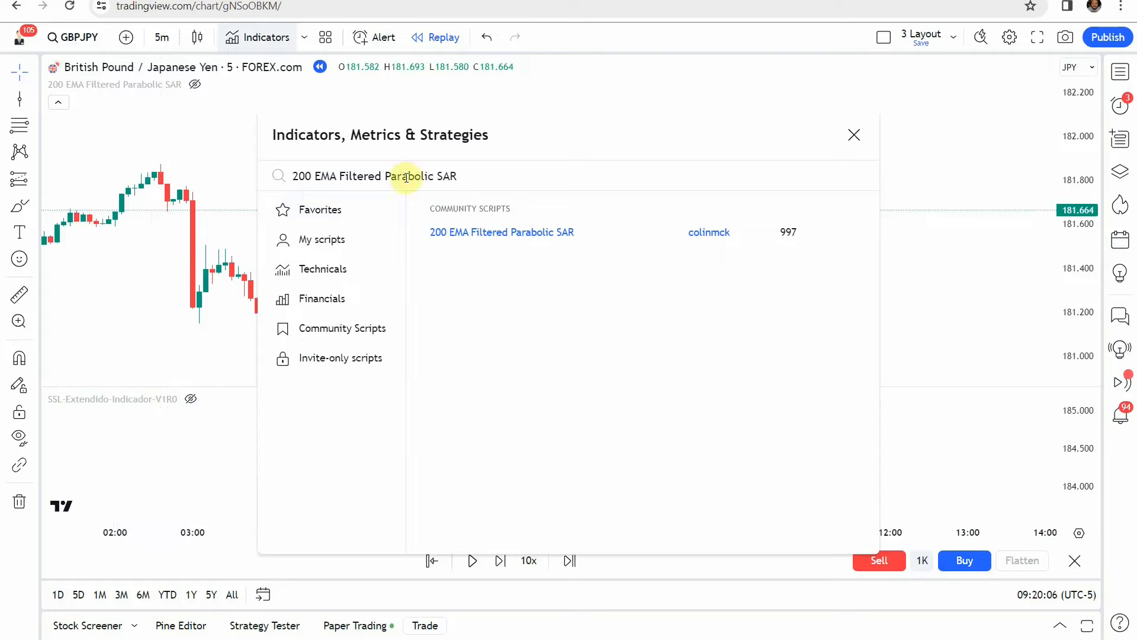
mouse_move(521, 231)
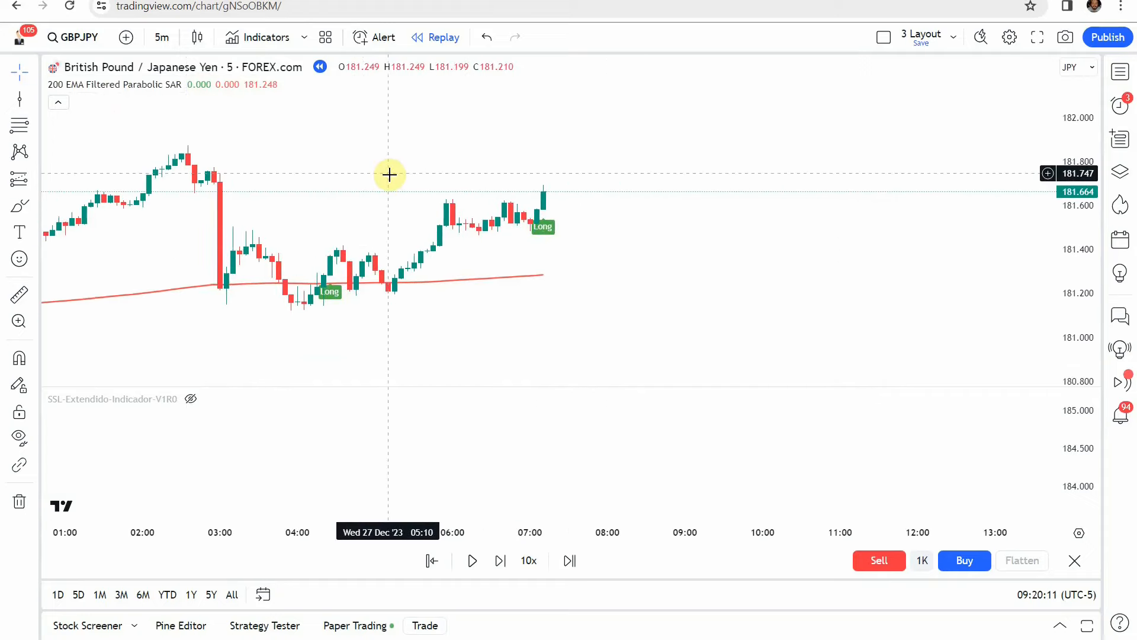
mouse_move(380, 263)
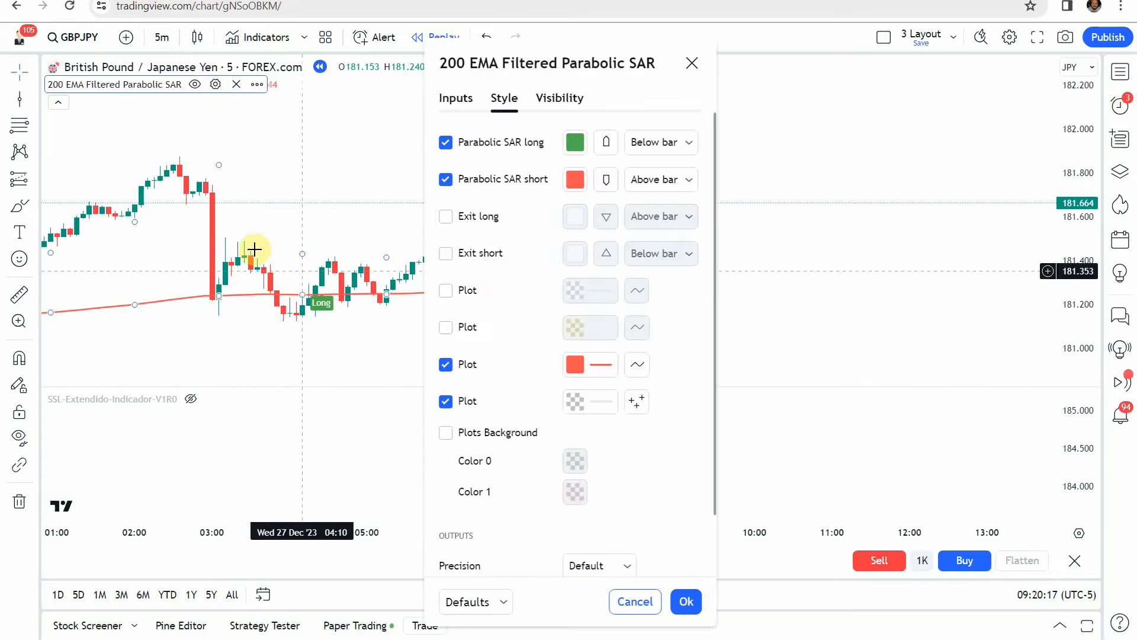
Check the SAR Maximum input and the Style plots, then close the Parabolic SAR settings
click(455, 98)
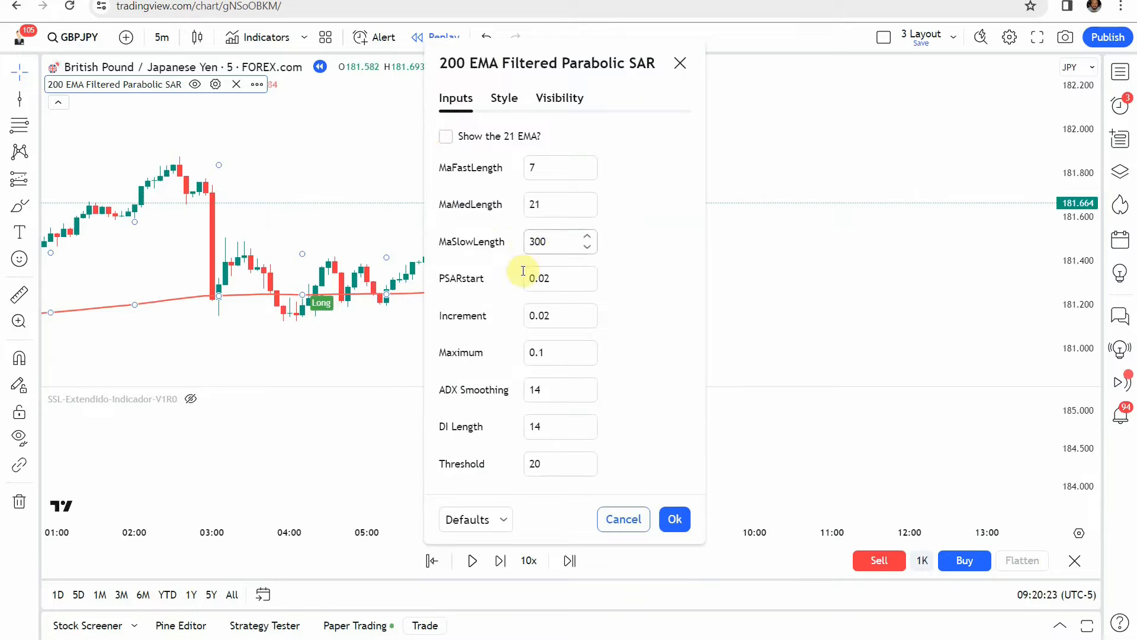
mouse_move(668, 260)
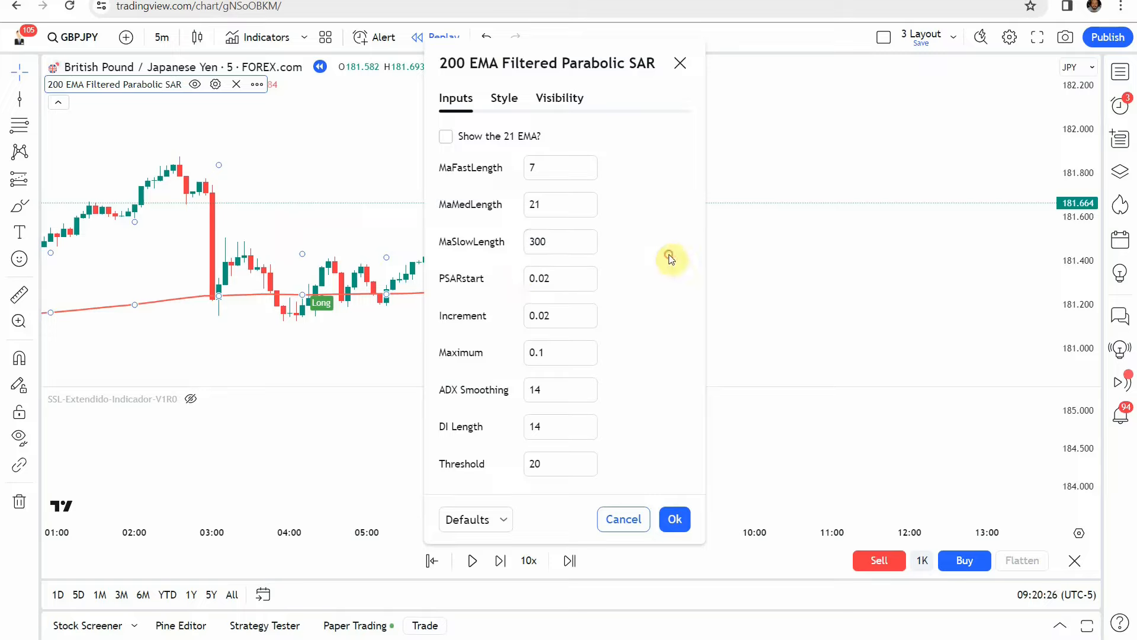
click(554, 353)
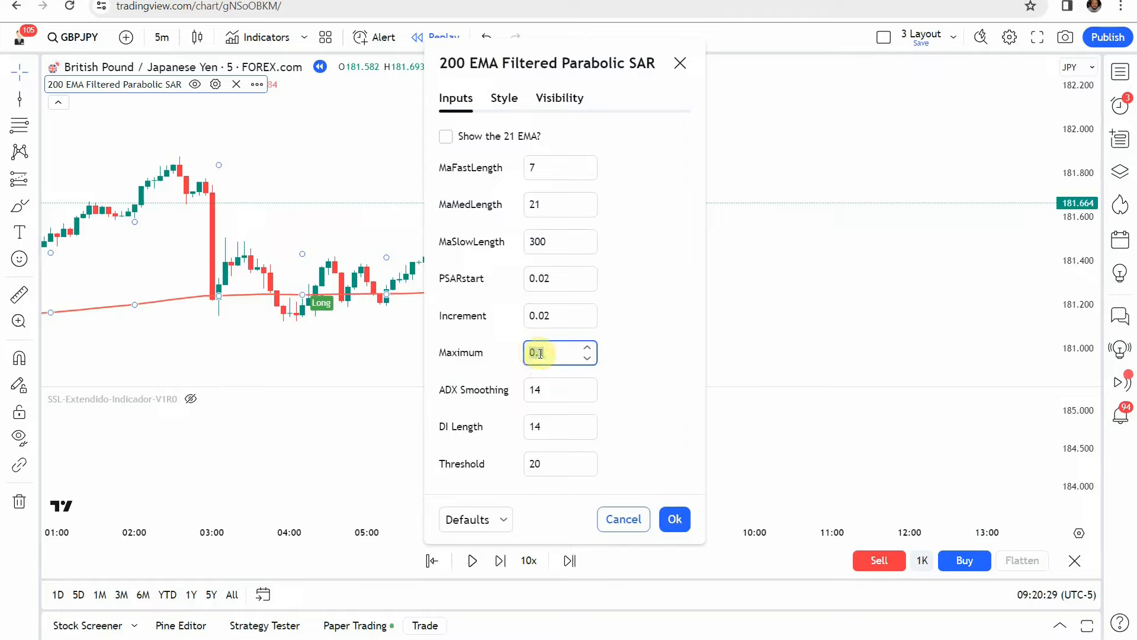
click(502, 98)
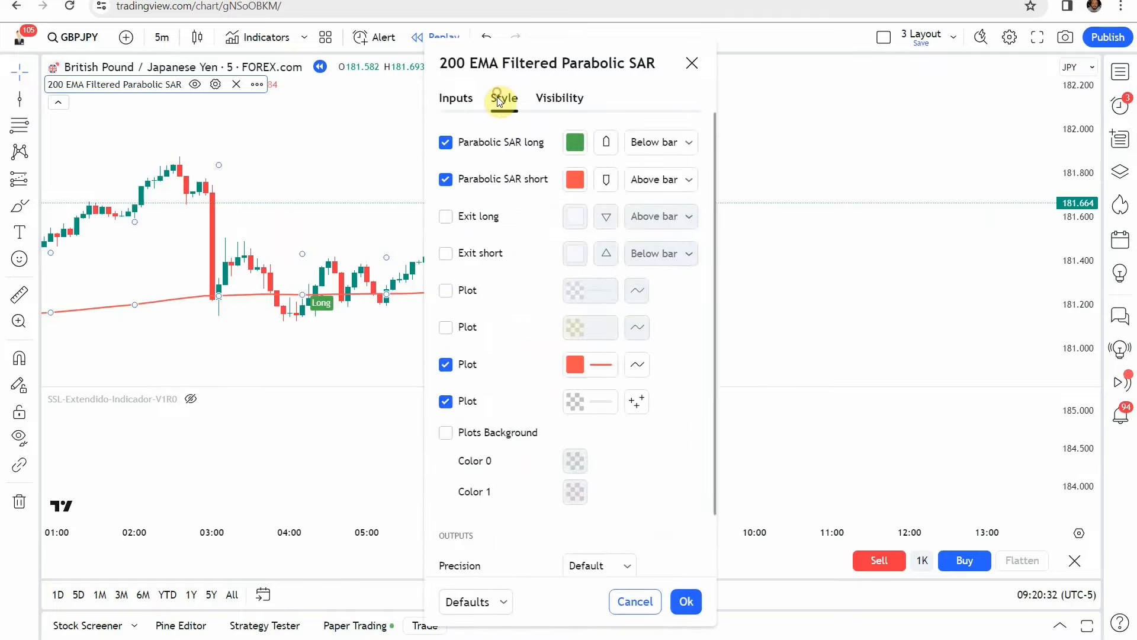
mouse_move(496, 319)
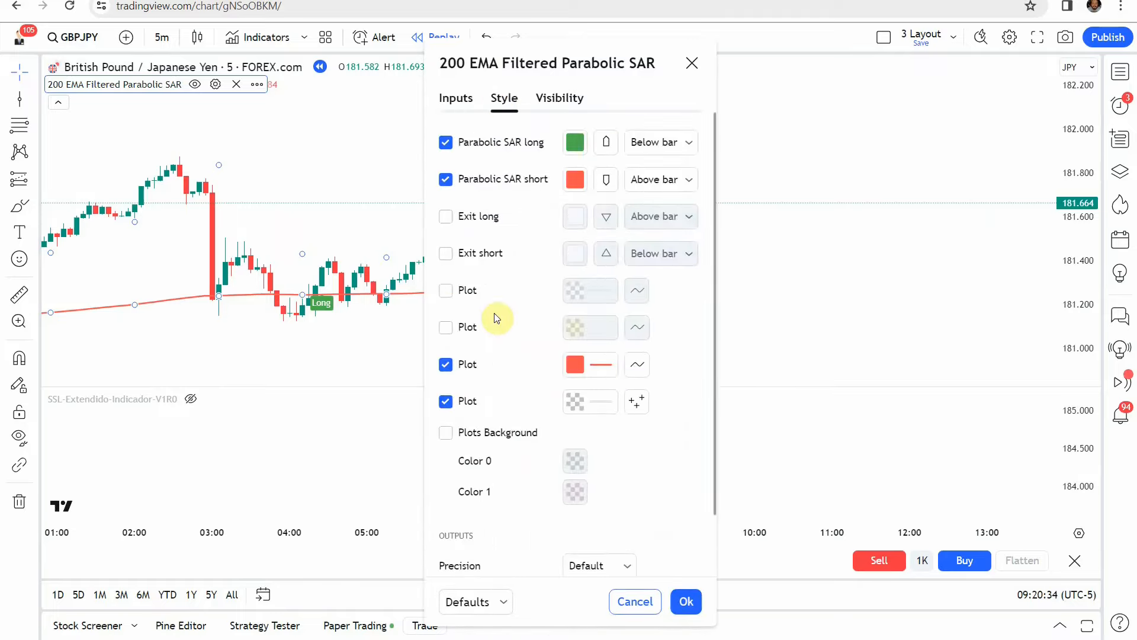
mouse_move(459, 231)
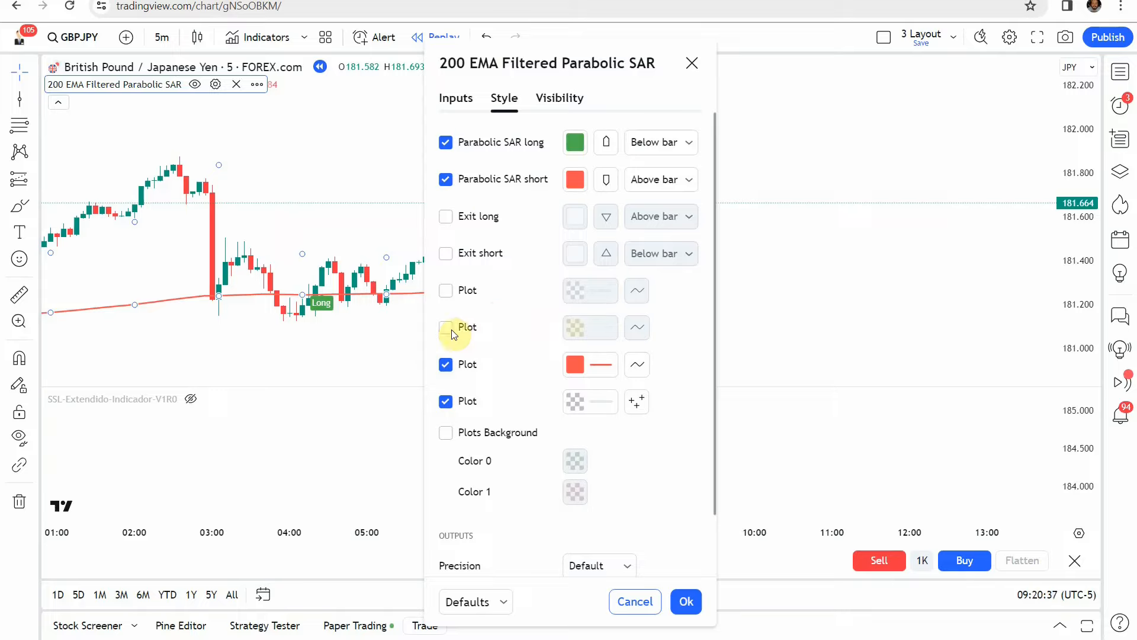
click(446, 327)
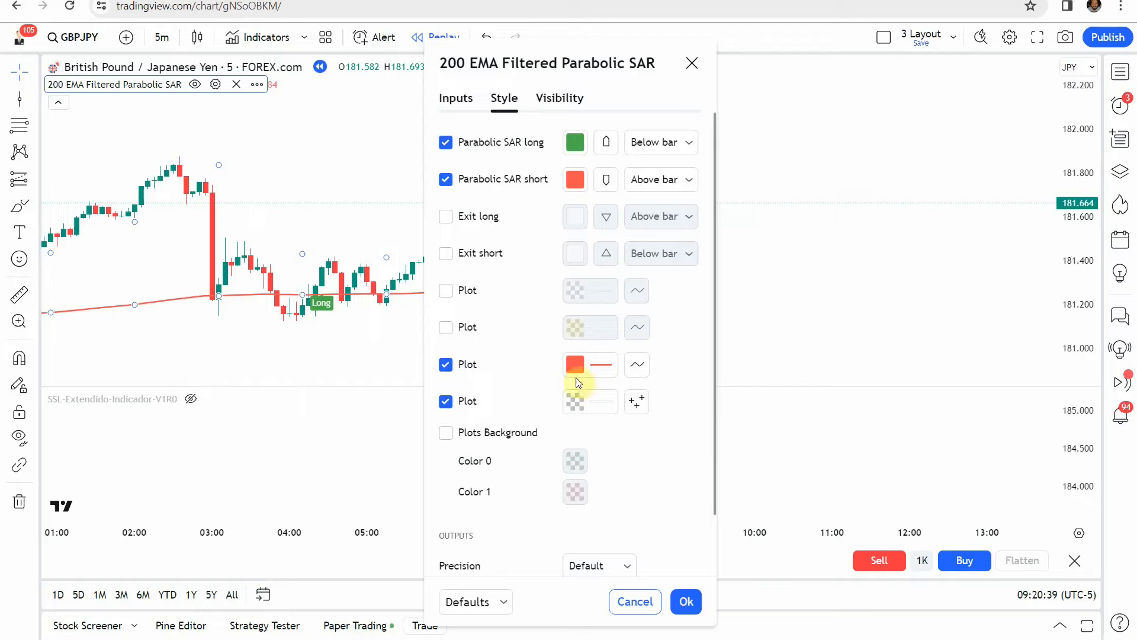
click(587, 363)
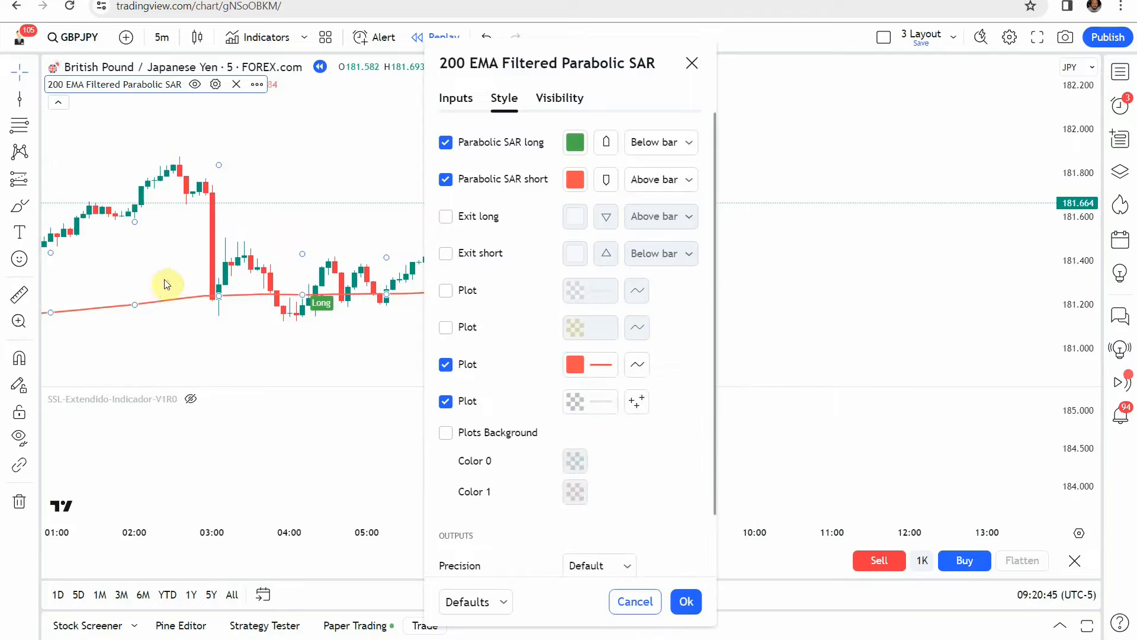
click(684, 602)
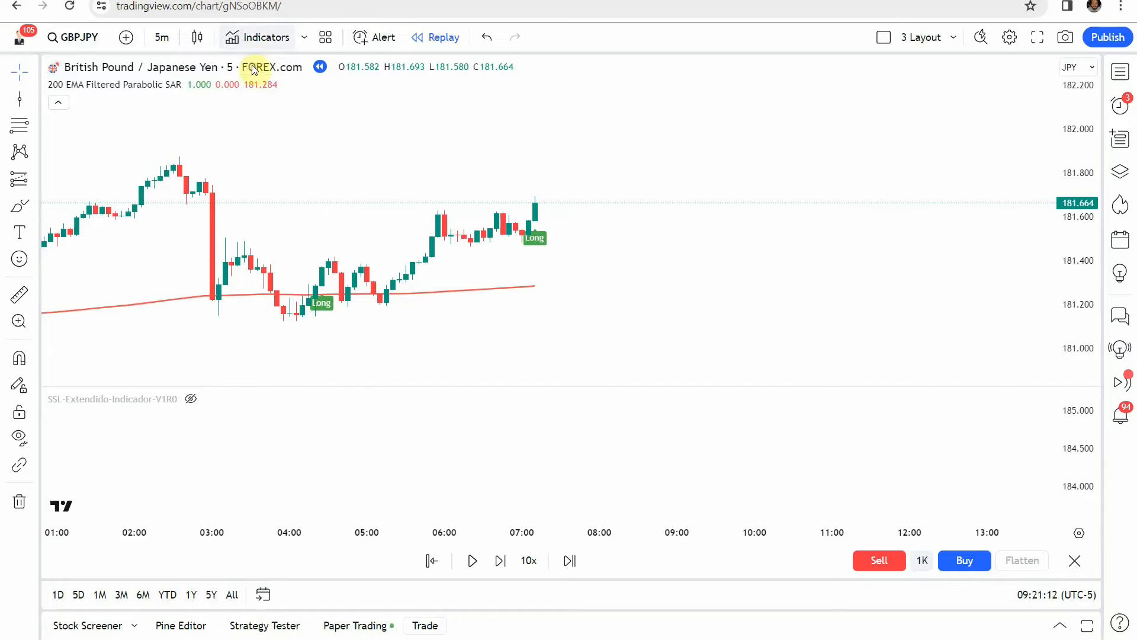
Search the indicator library for the SSL EXTENDIDO scripts
click(264, 37)
text(SSL EXTENDIDO)
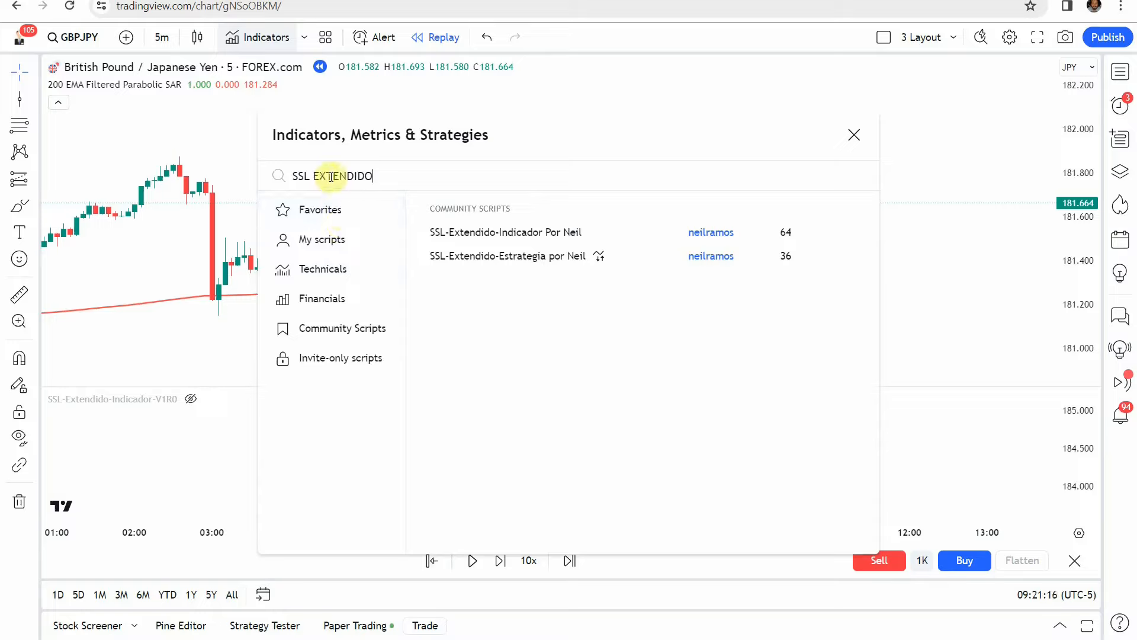
mouse_move(505, 232)
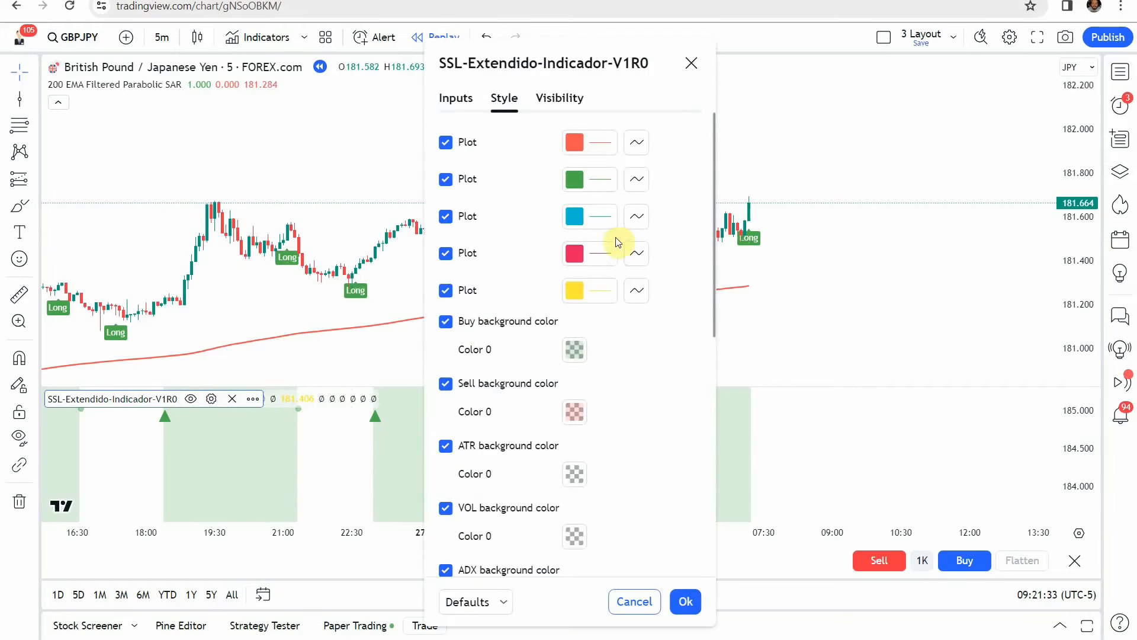
Inspect the SSL indicator's Buy and Sell background colour swatches in Style, then confirm with Ok
click(455, 99)
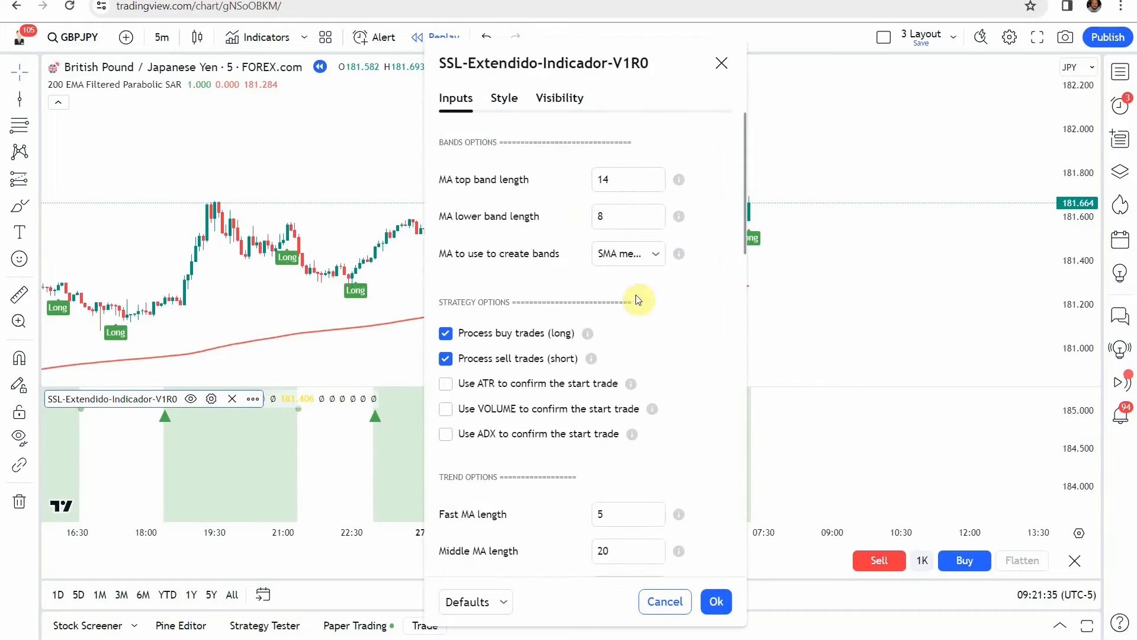
mouse_move(537, 259)
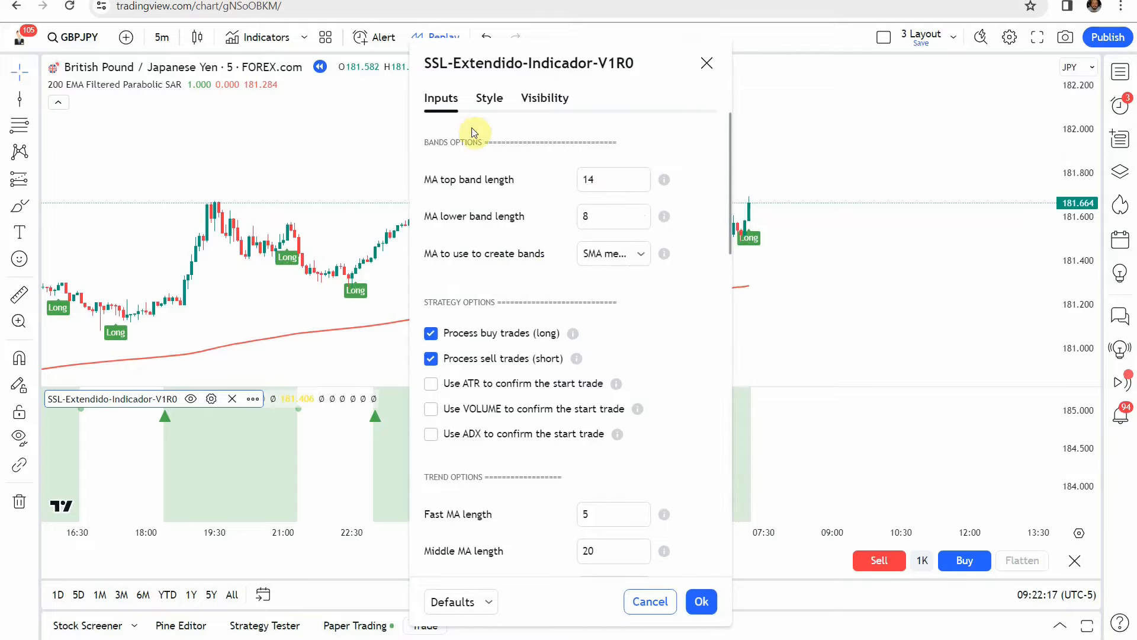
click(489, 98)
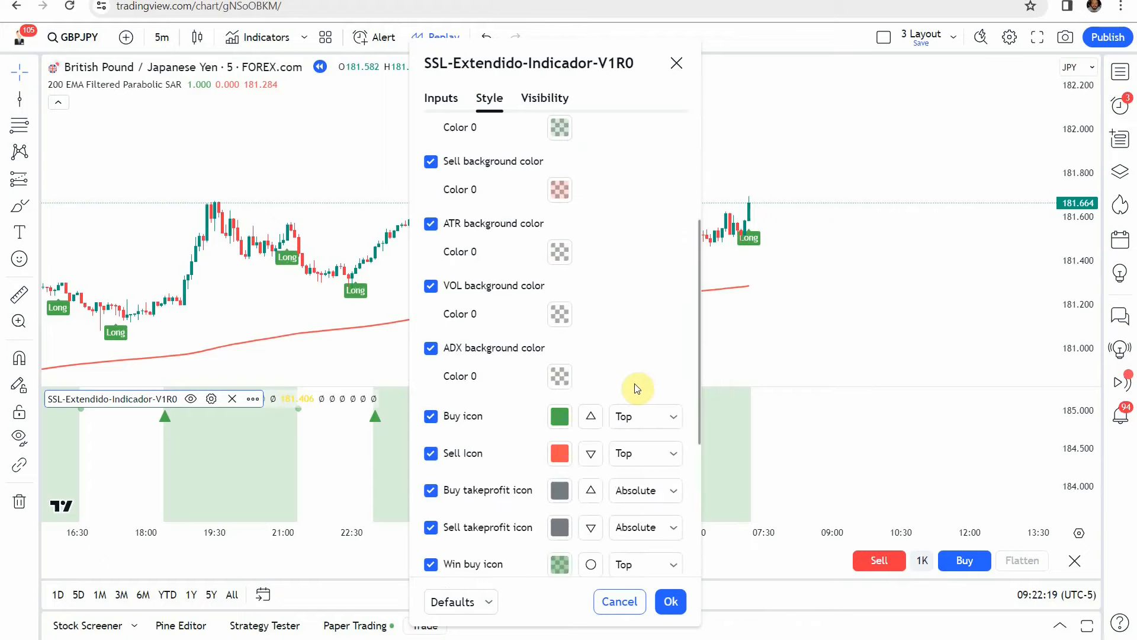
scroll(up, 3)
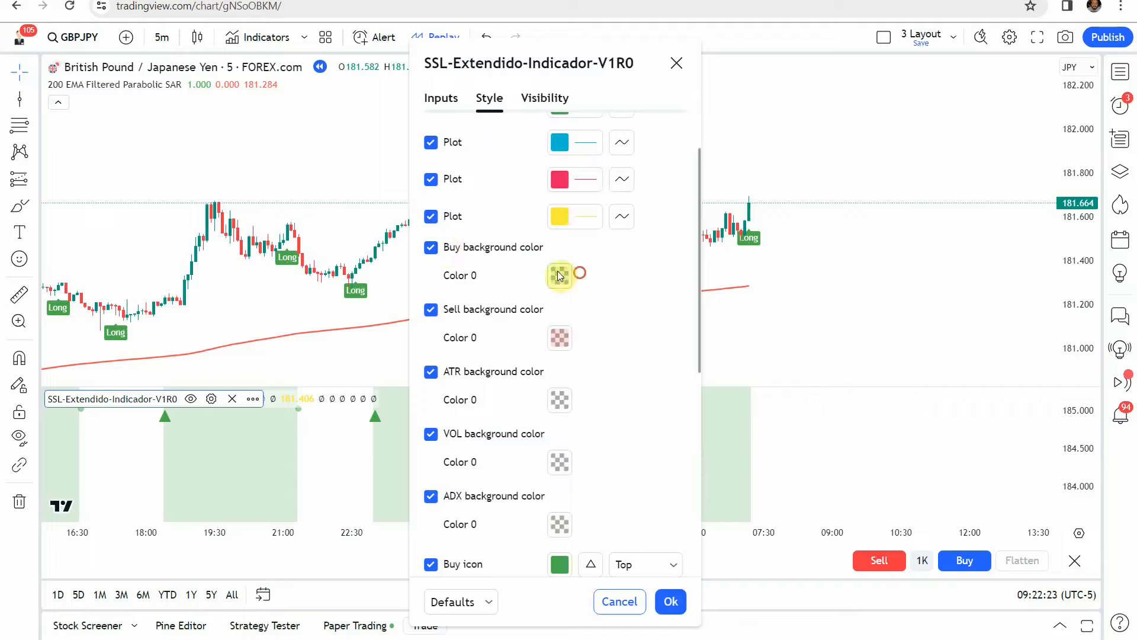
click(559, 275)
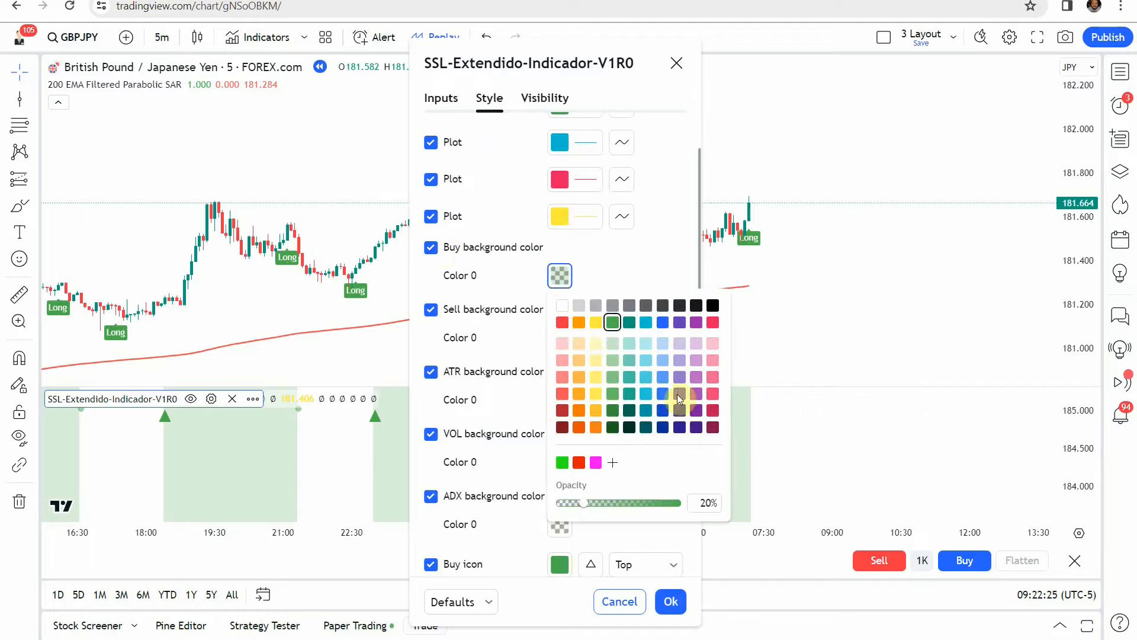
click(559, 338)
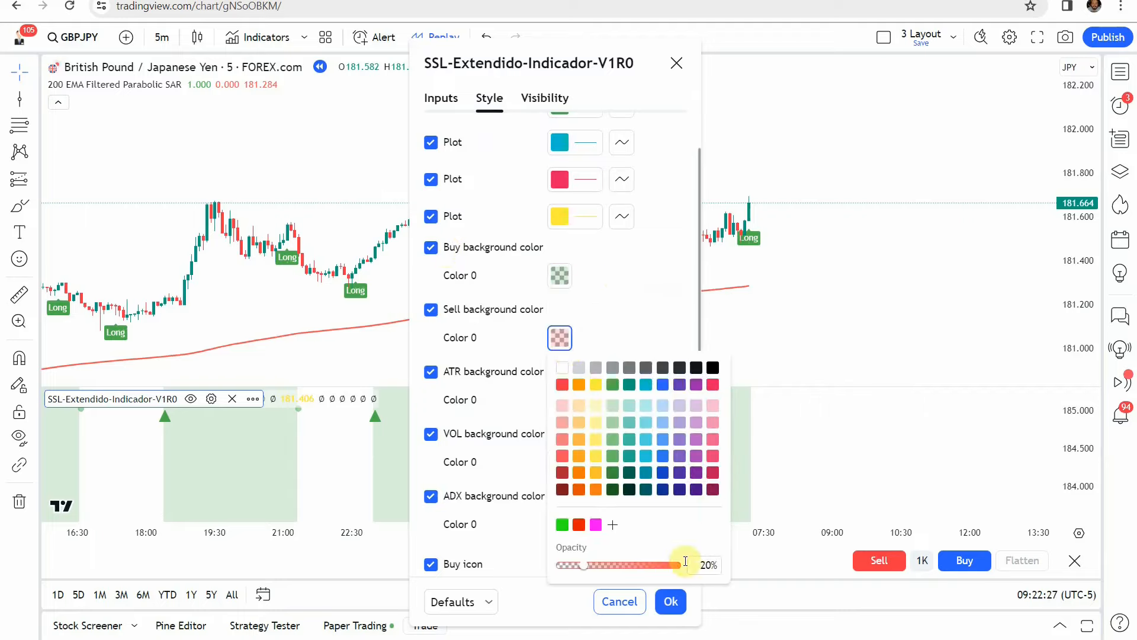
mouse_move(638, 344)
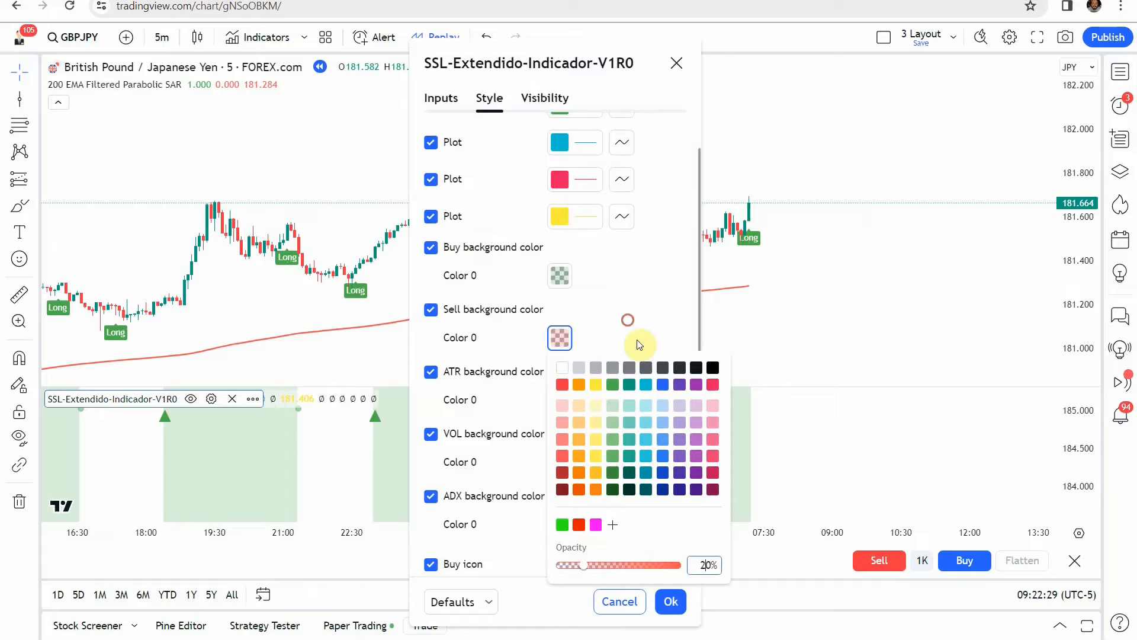
click(670, 602)
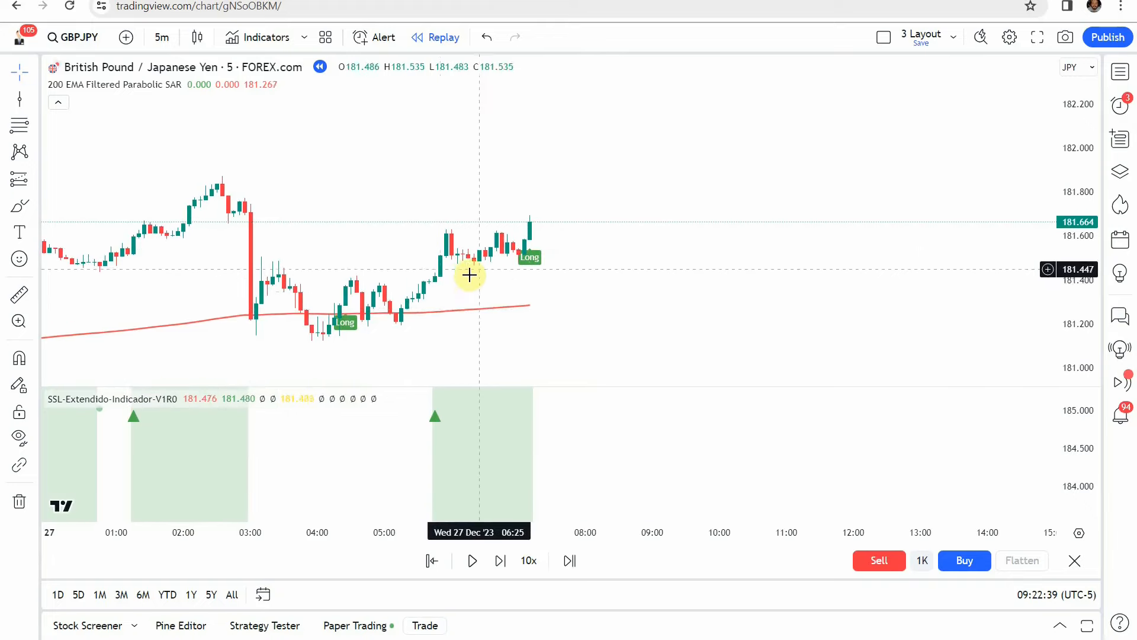
Replay bars from the long entry until the 181.970 target is hit, then view the position's profit details
click(500, 560)
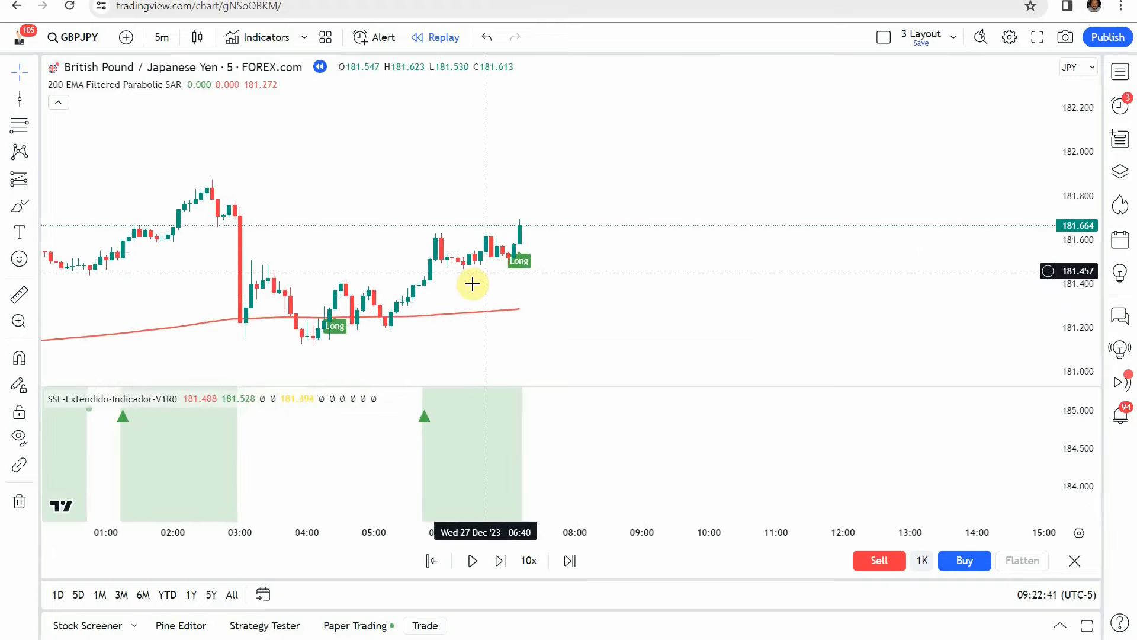
mouse_move(522, 279)
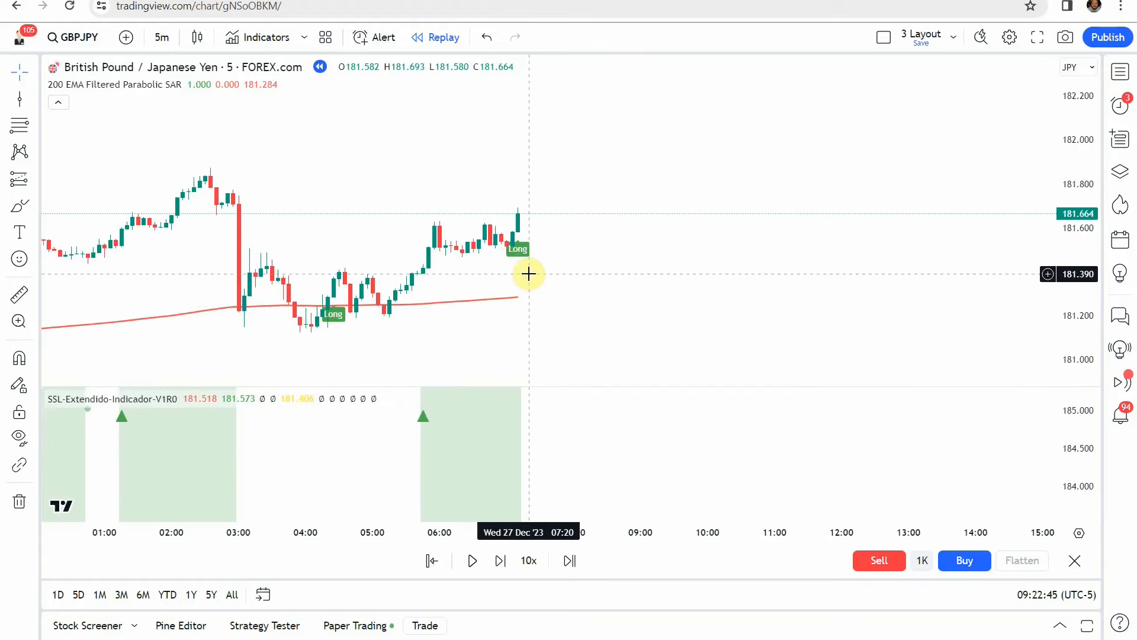
mouse_move(531, 209)
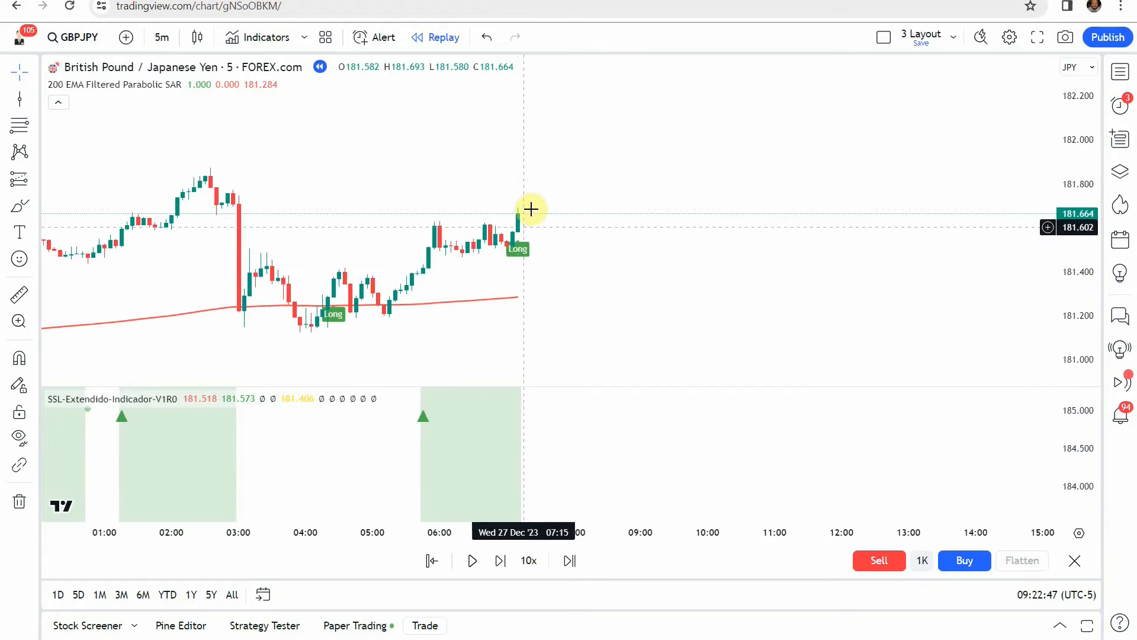
mouse_move(121, 302)
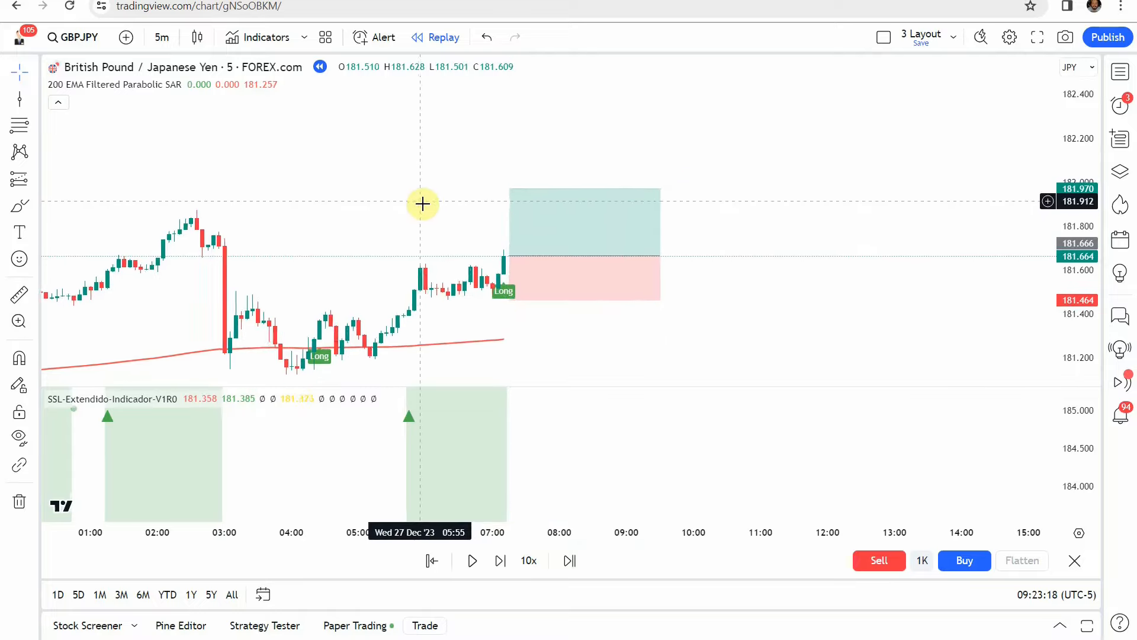
click(499, 560)
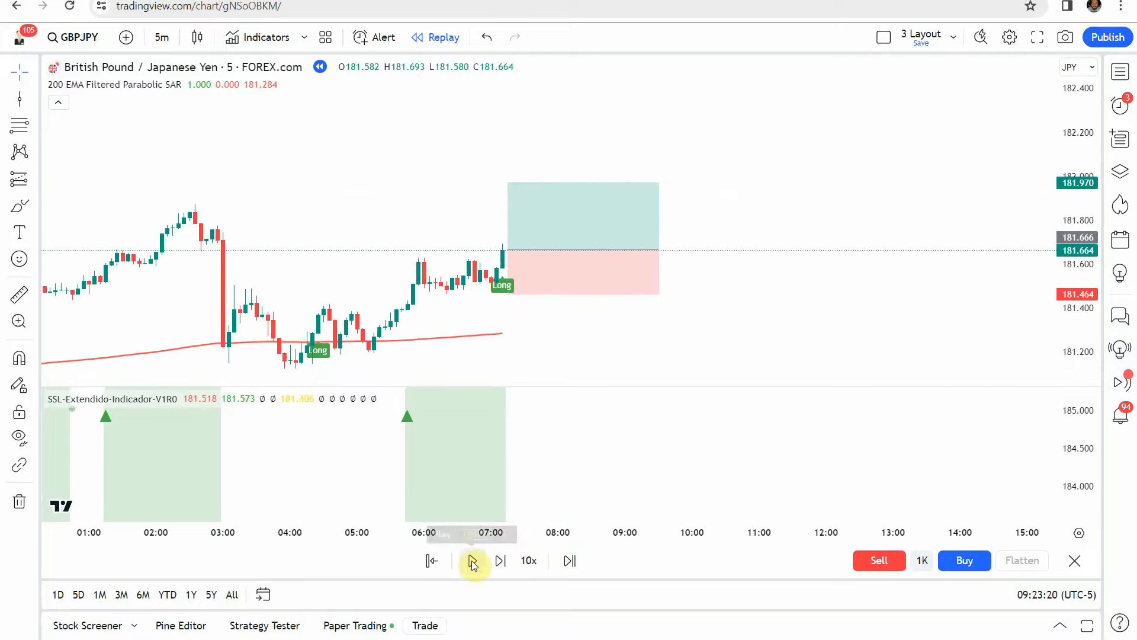
click(472, 560)
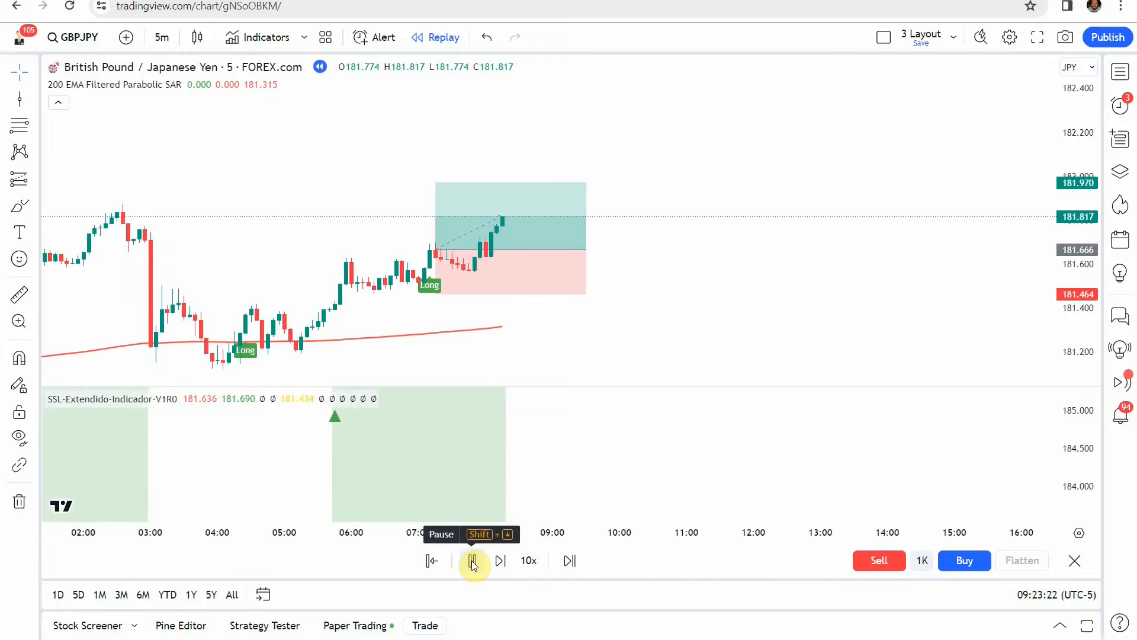
click(500, 561)
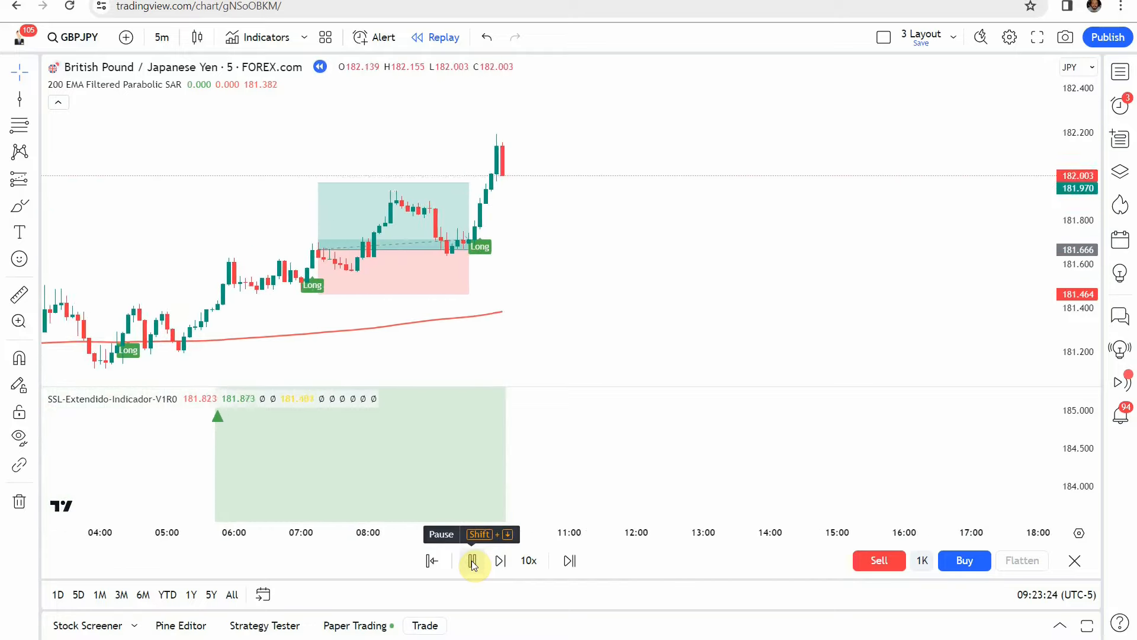
click(470, 560)
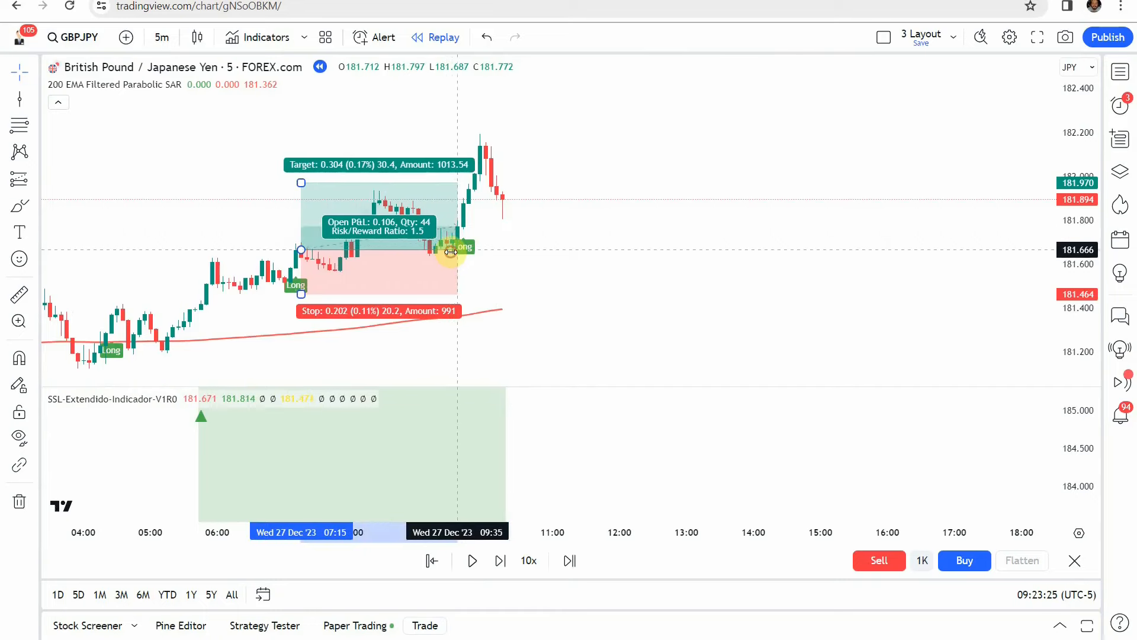
click(461, 248)
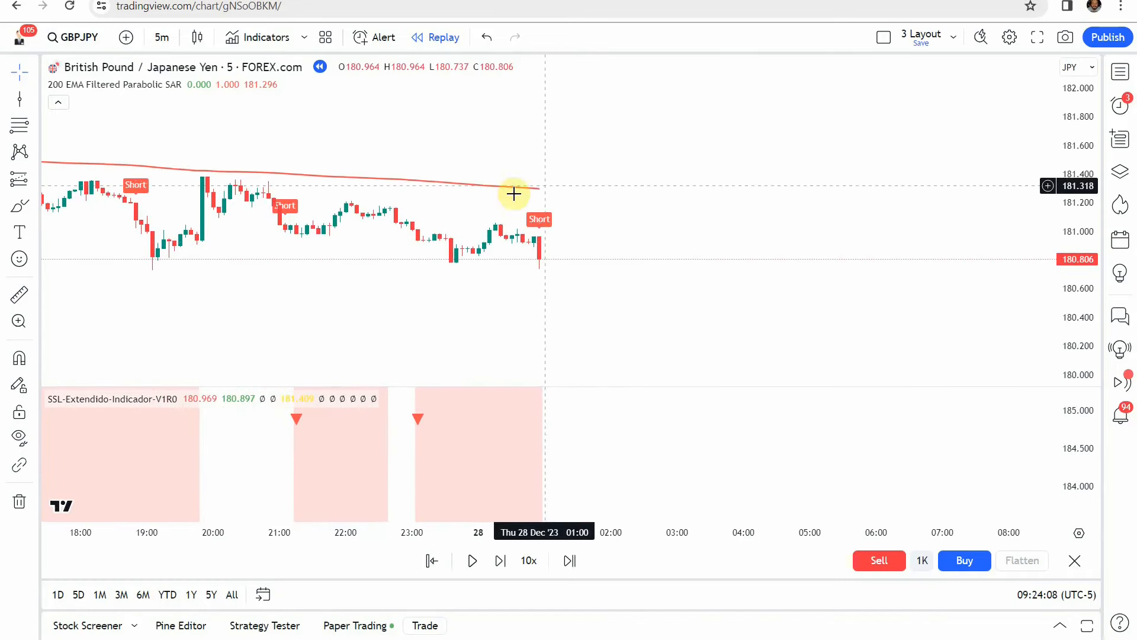
mouse_move(539, 219)
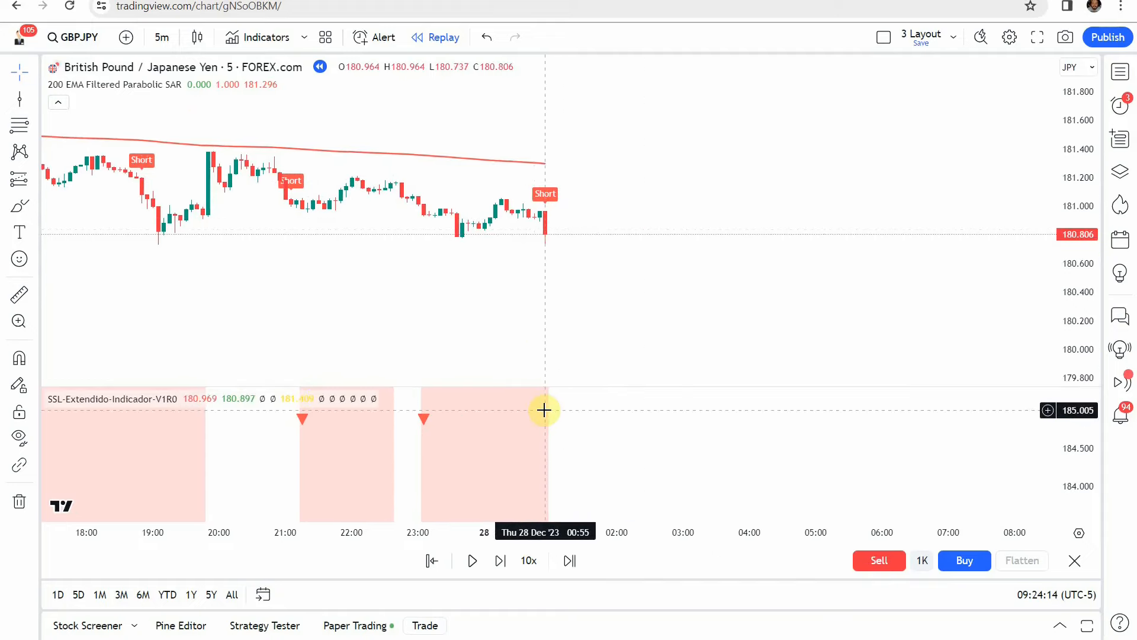
mouse_move(546, 399)
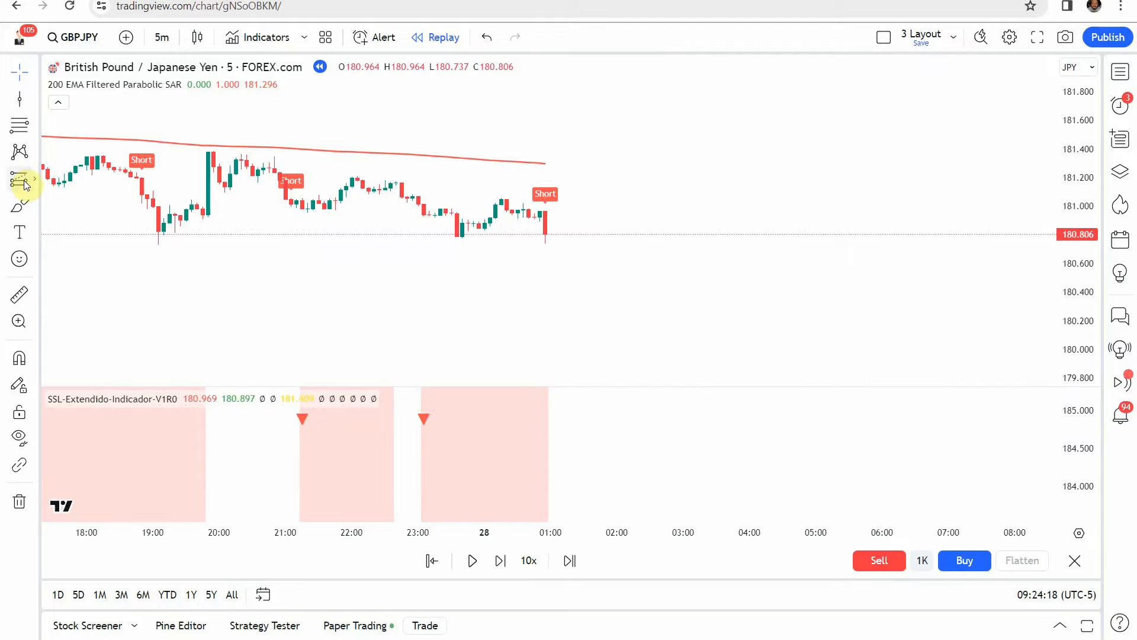
mouse_move(553, 233)
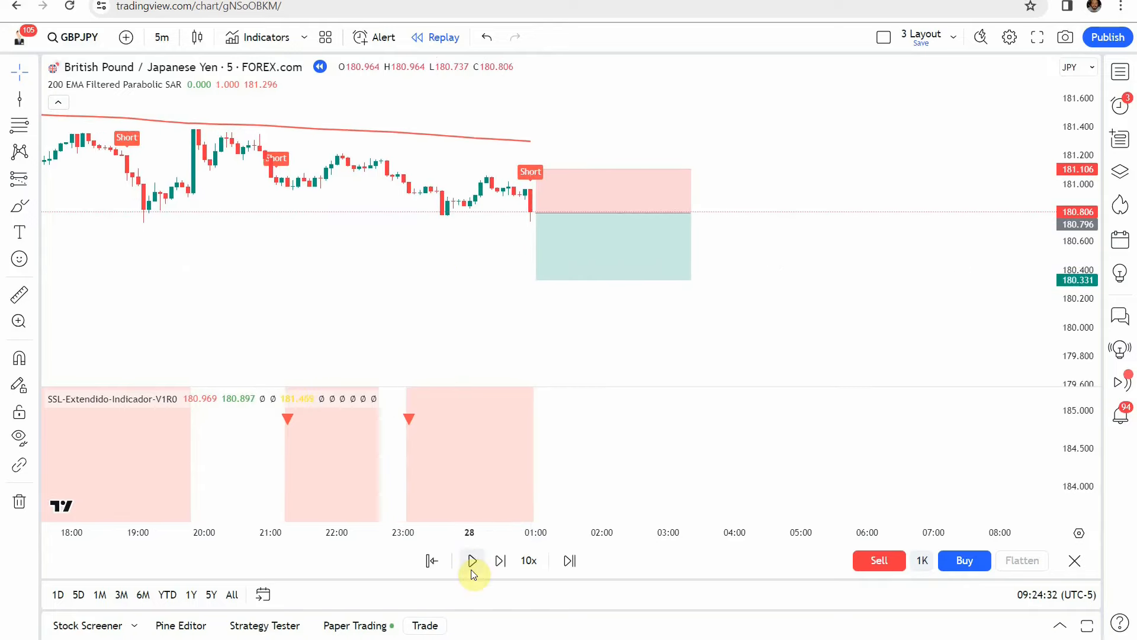
Replay bars from the short entry and pause once price reaches the 1.5 reward-to-risk target
click(473, 560)
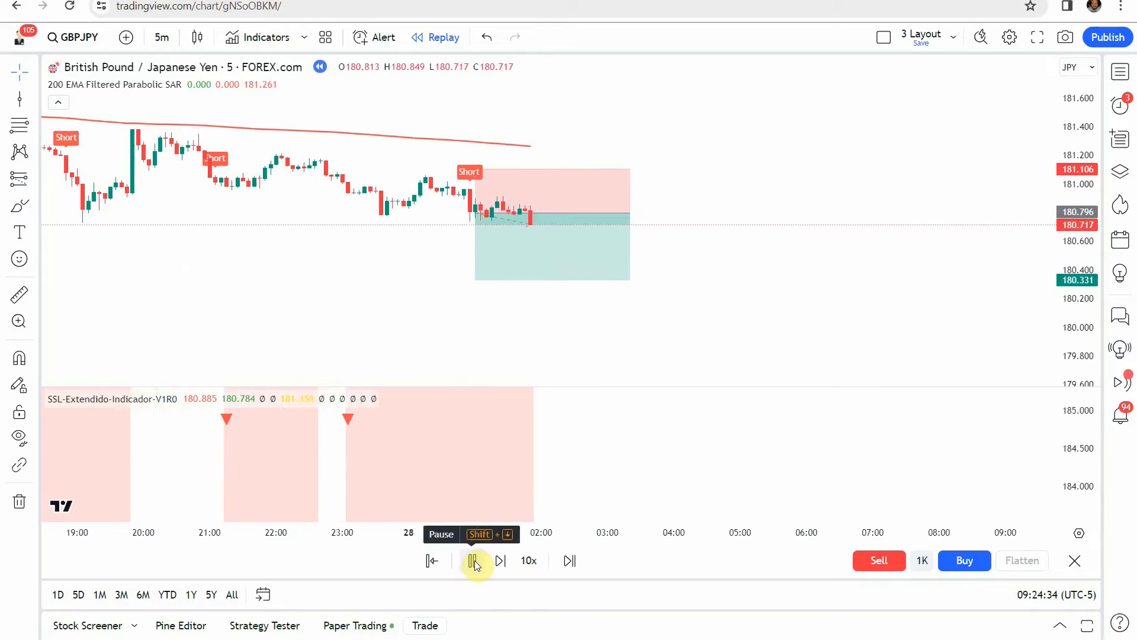
click(470, 561)
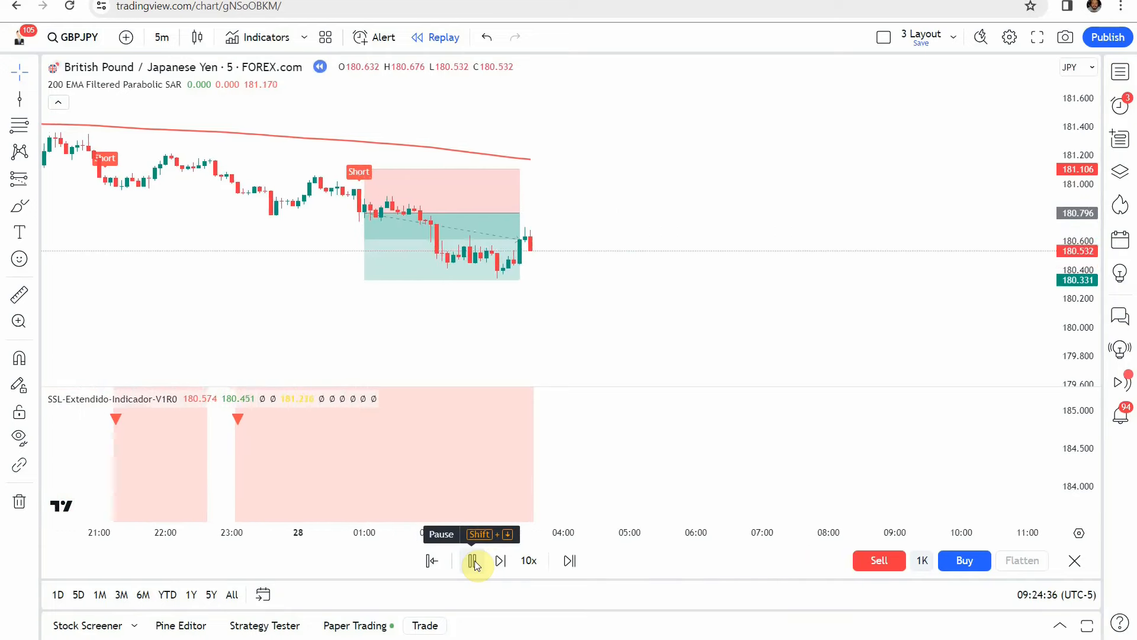
click(471, 560)
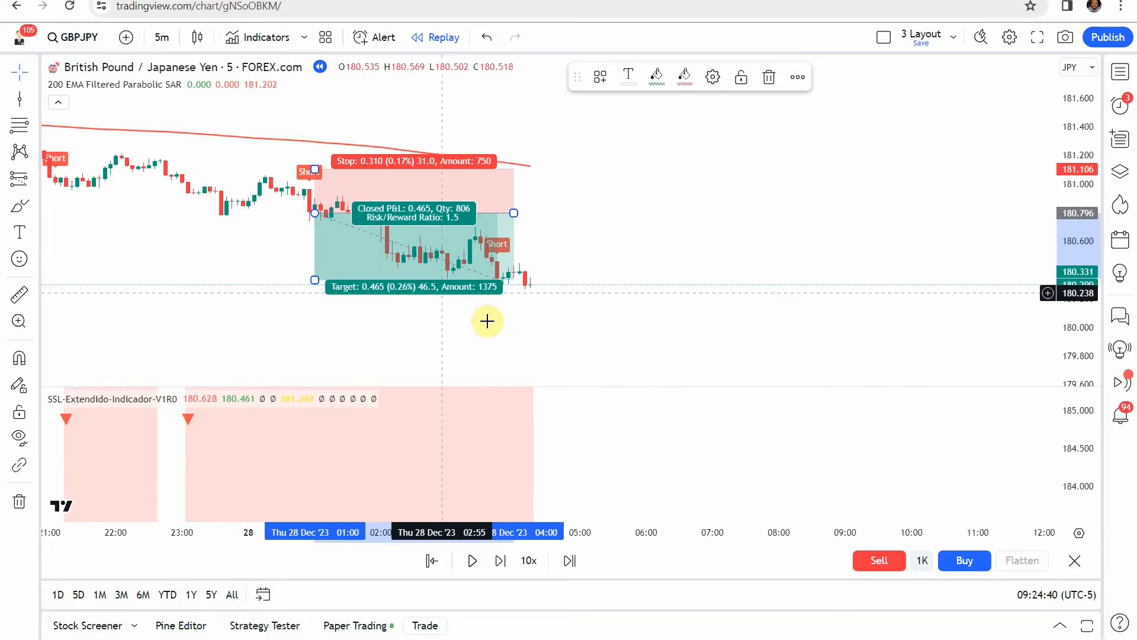
mouse_move(445, 246)
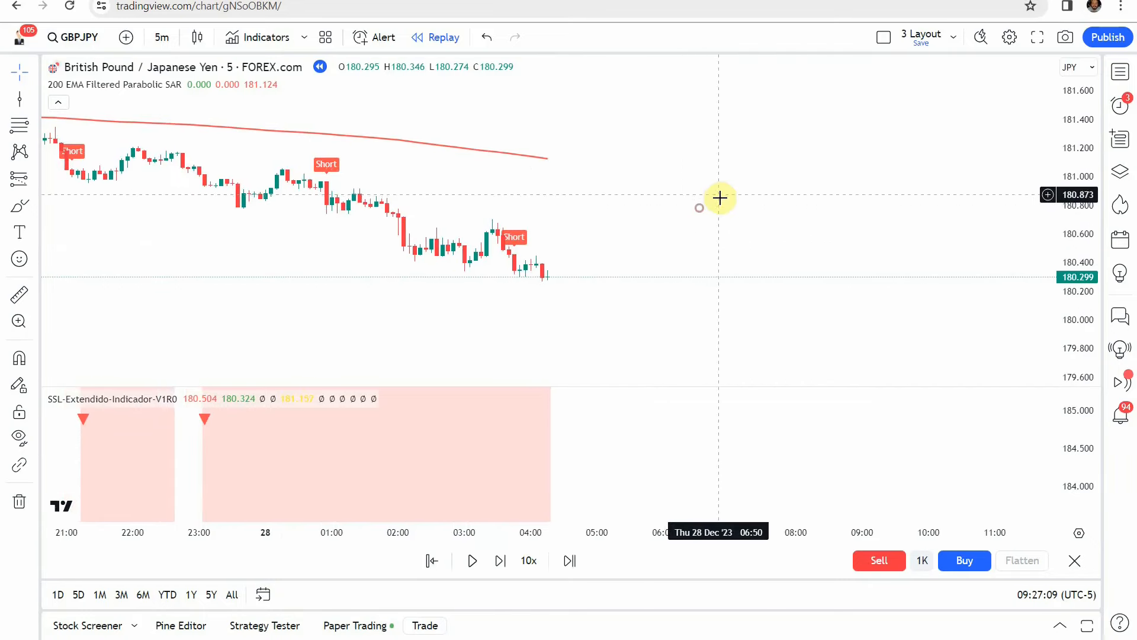
mouse_move(682, 233)
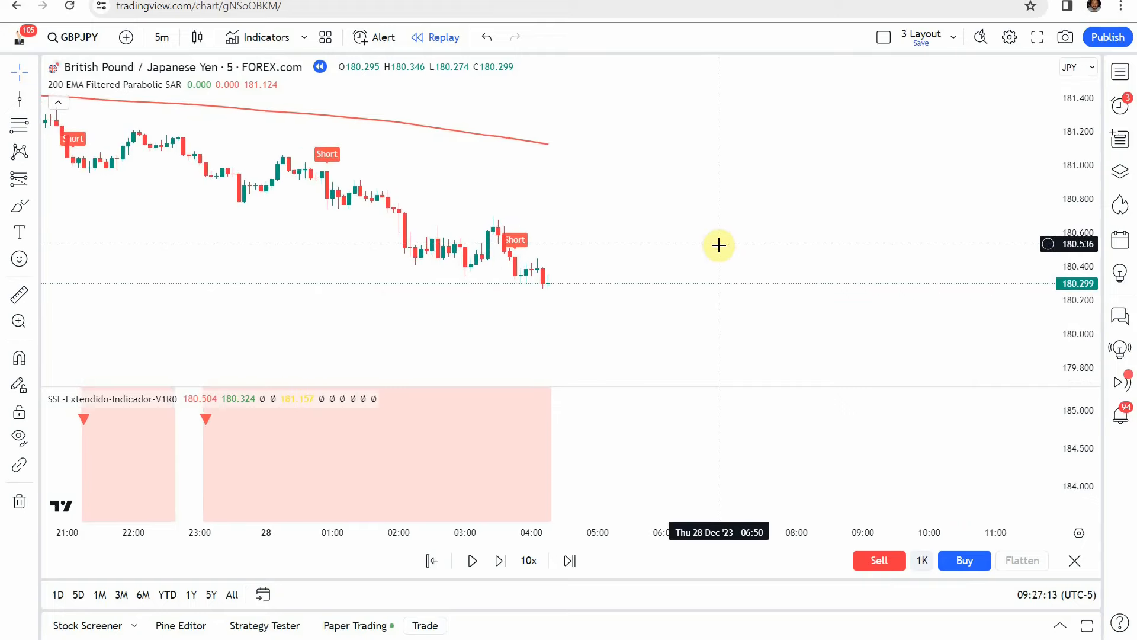
mouse_move(708, 250)
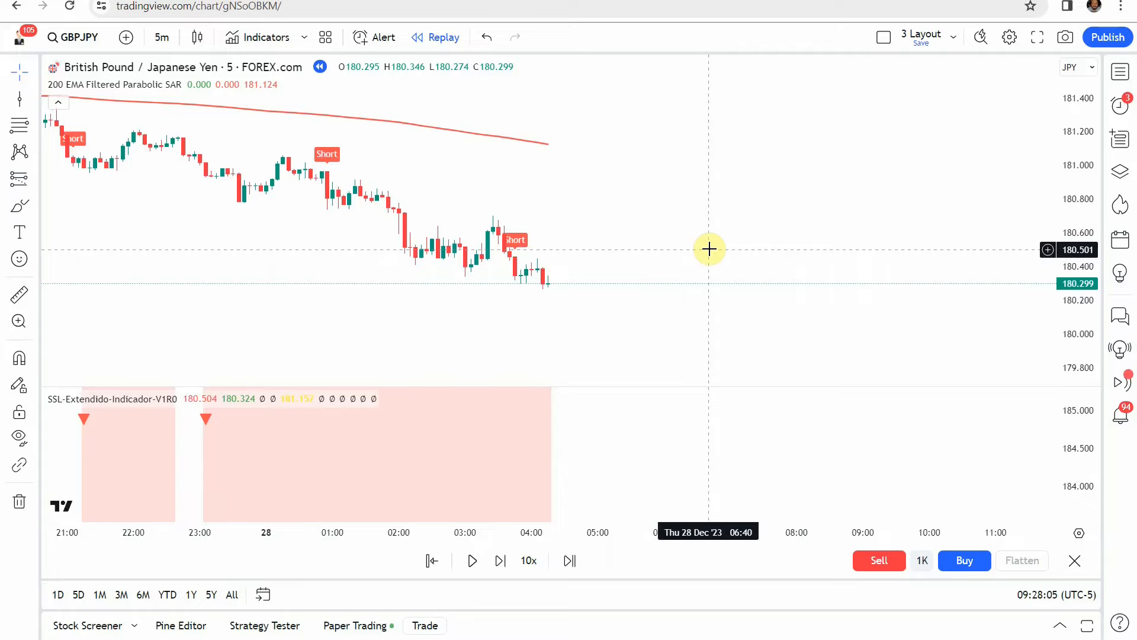
scroll(left, 3)
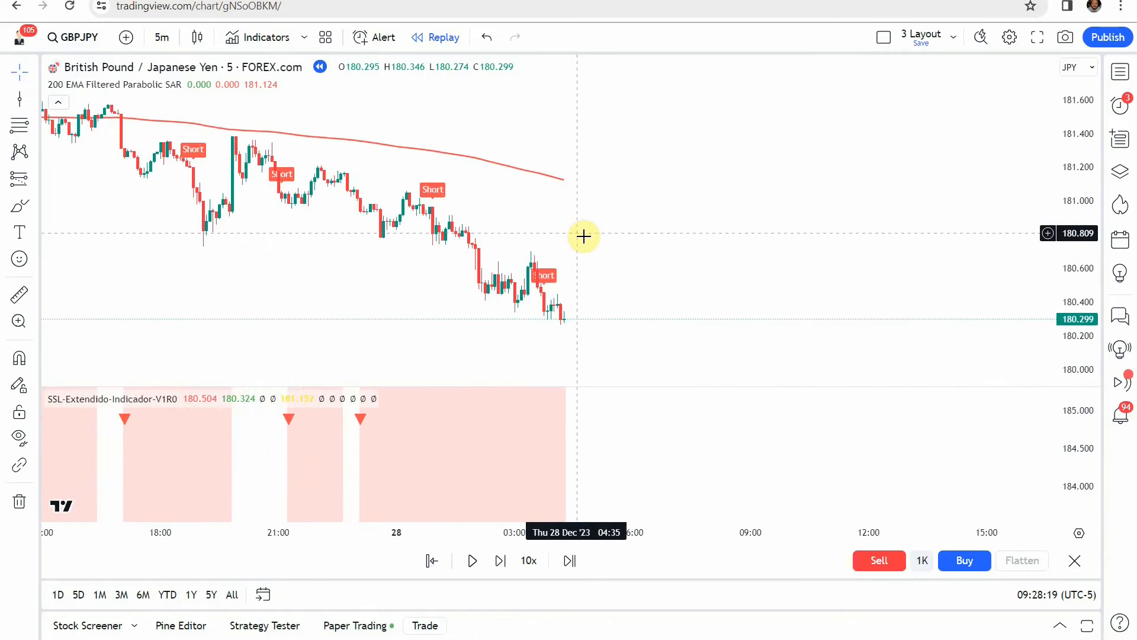
mouse_move(659, 263)
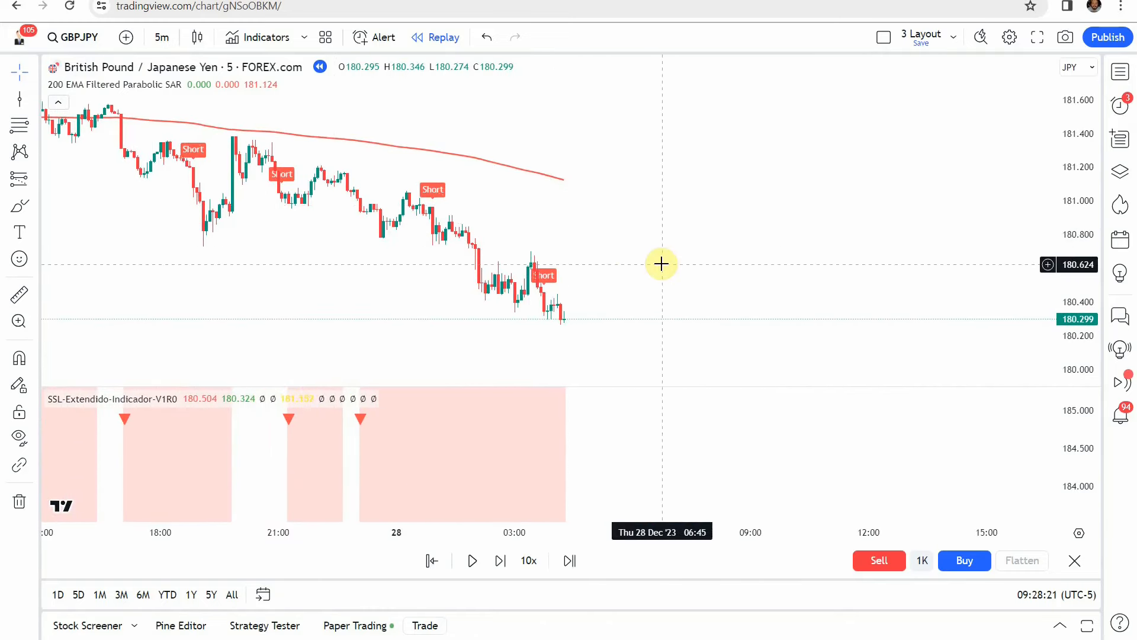
mouse_move(736, 229)
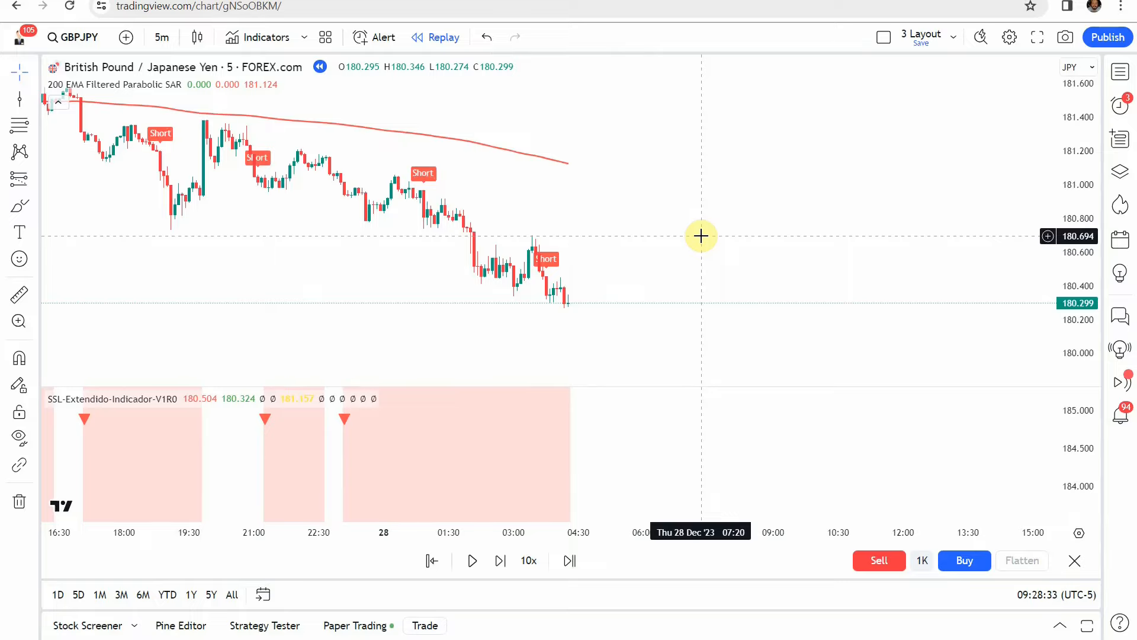
mouse_move(680, 240)
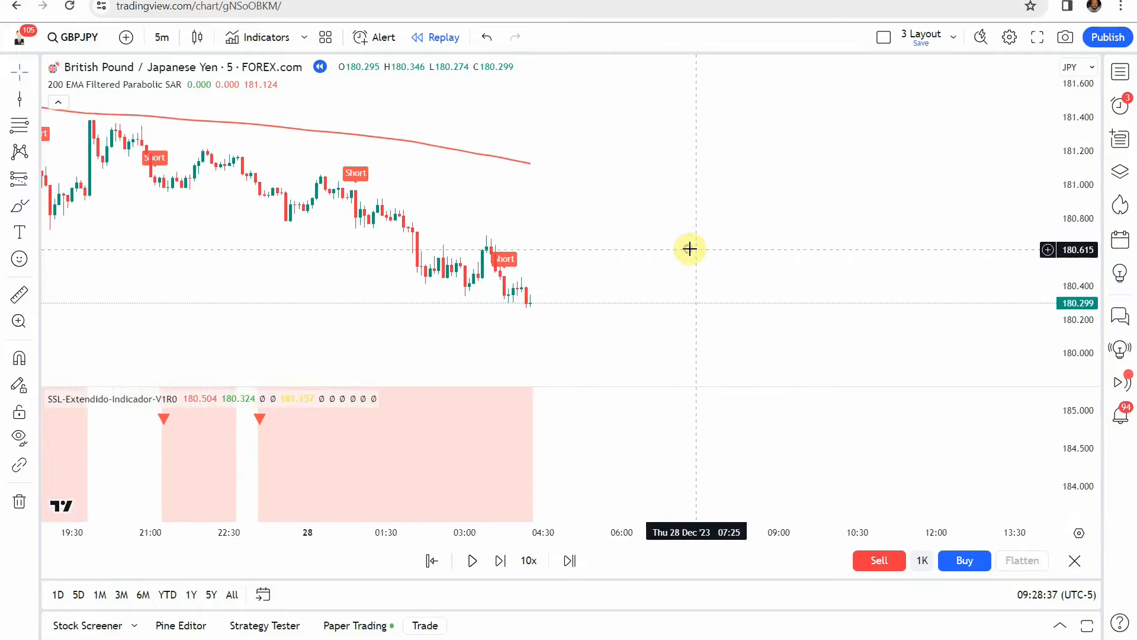
mouse_move(632, 236)
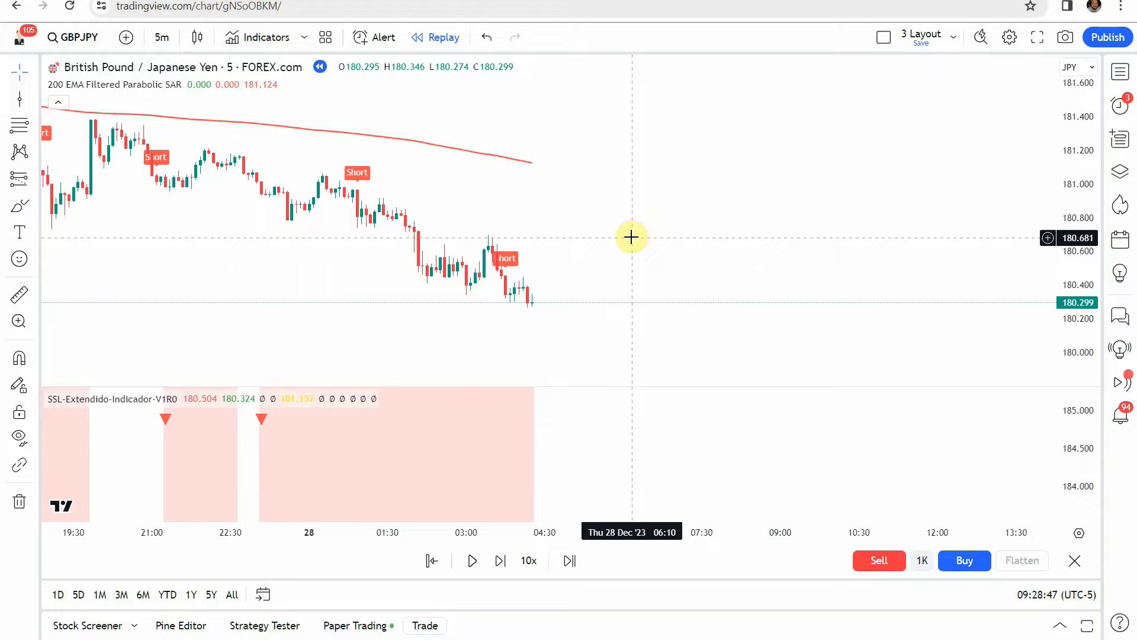
mouse_move(622, 234)
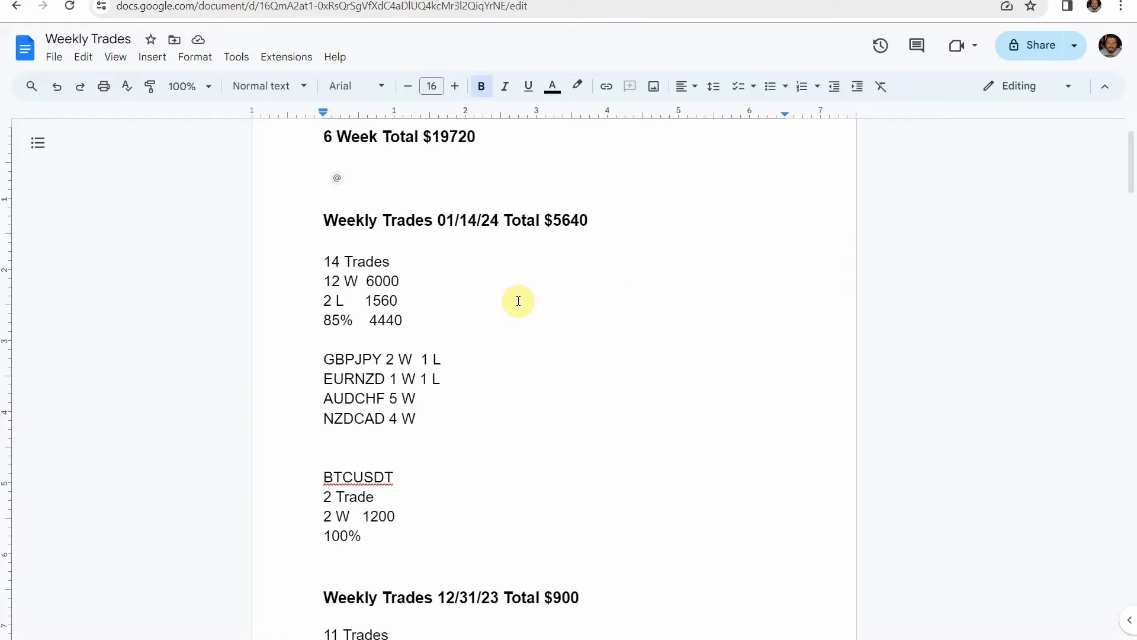
click(335, 178)
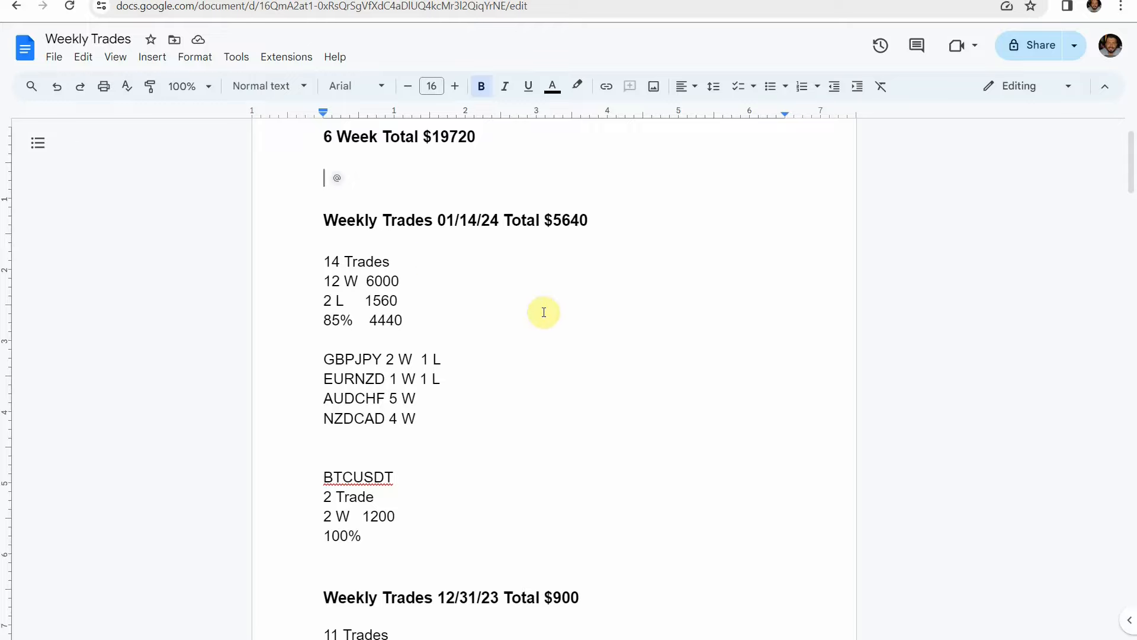
mouse_move(327, 357)
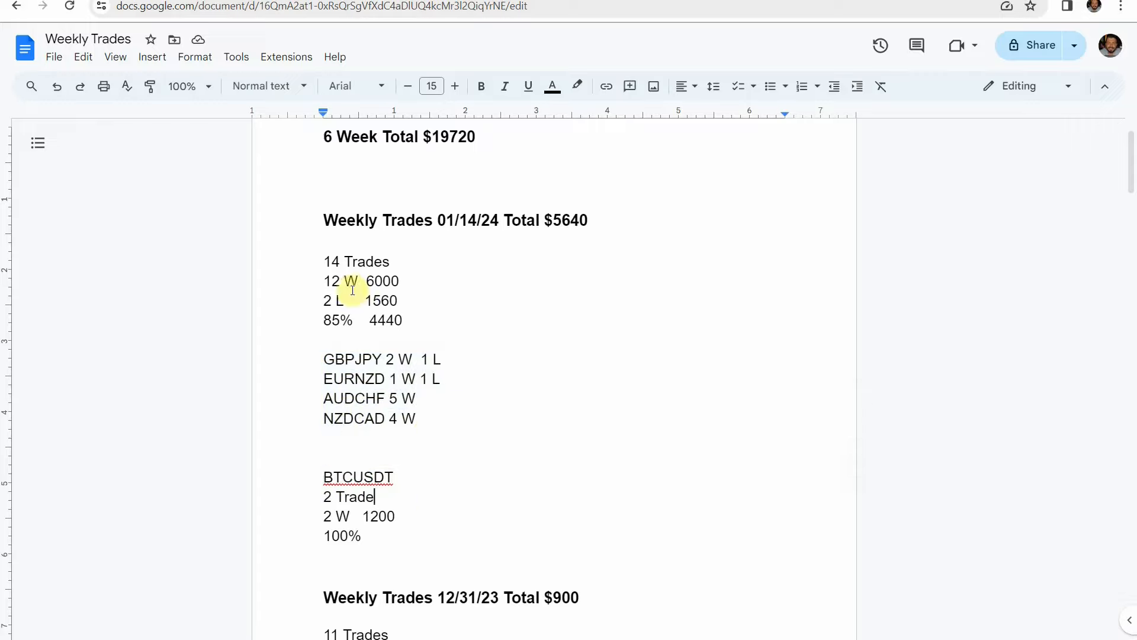
mouse_move(345, 212)
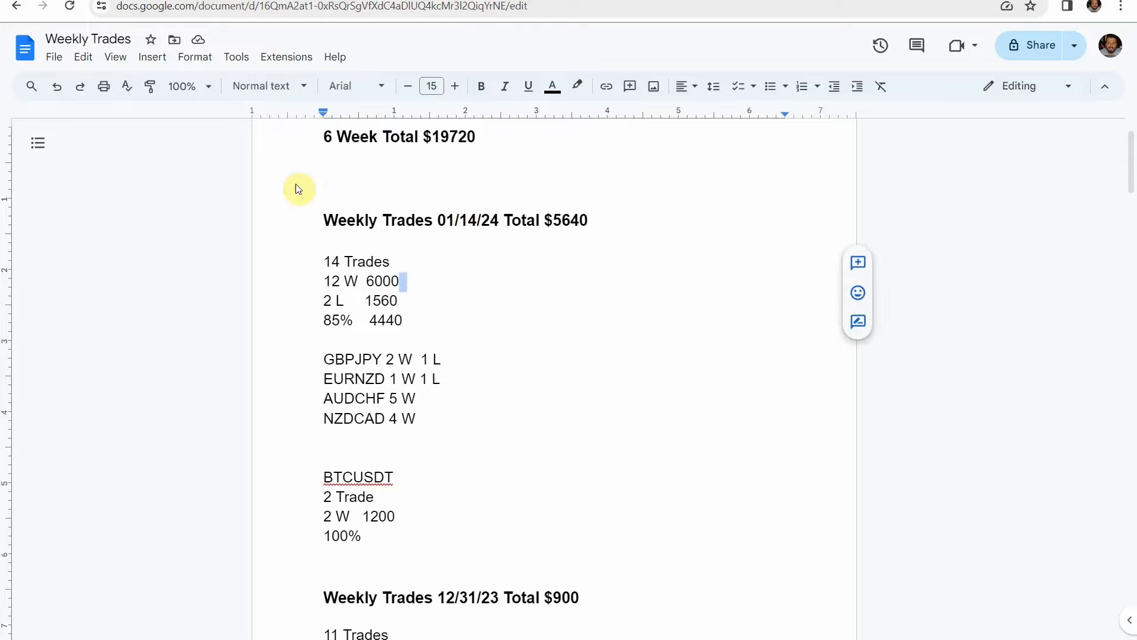
mouse_move(466, 385)
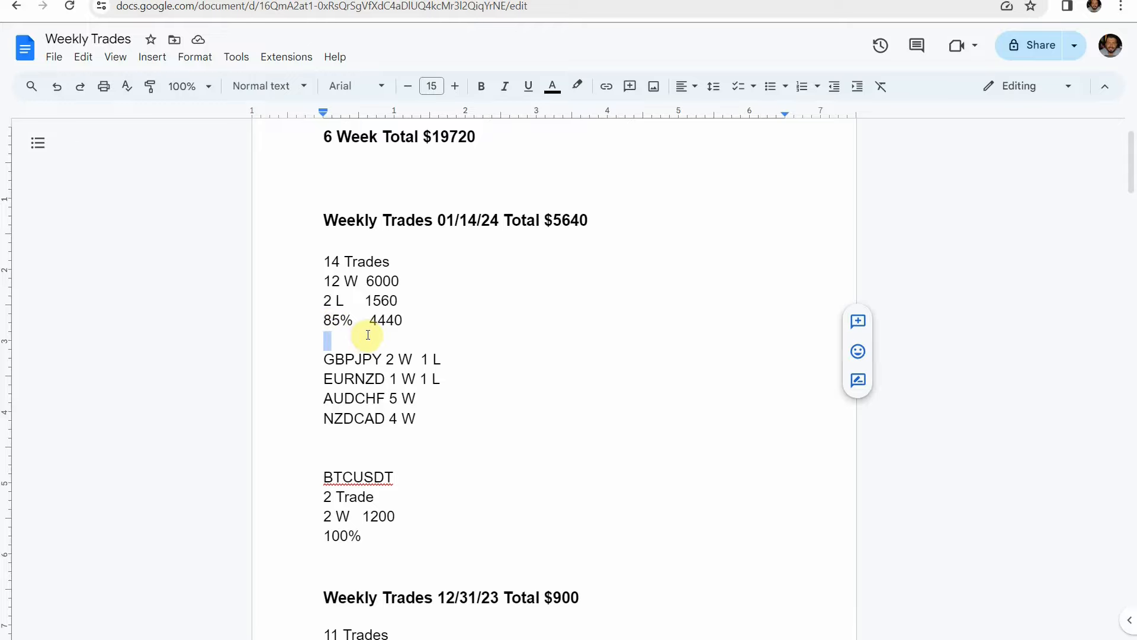
mouse_move(505, 357)
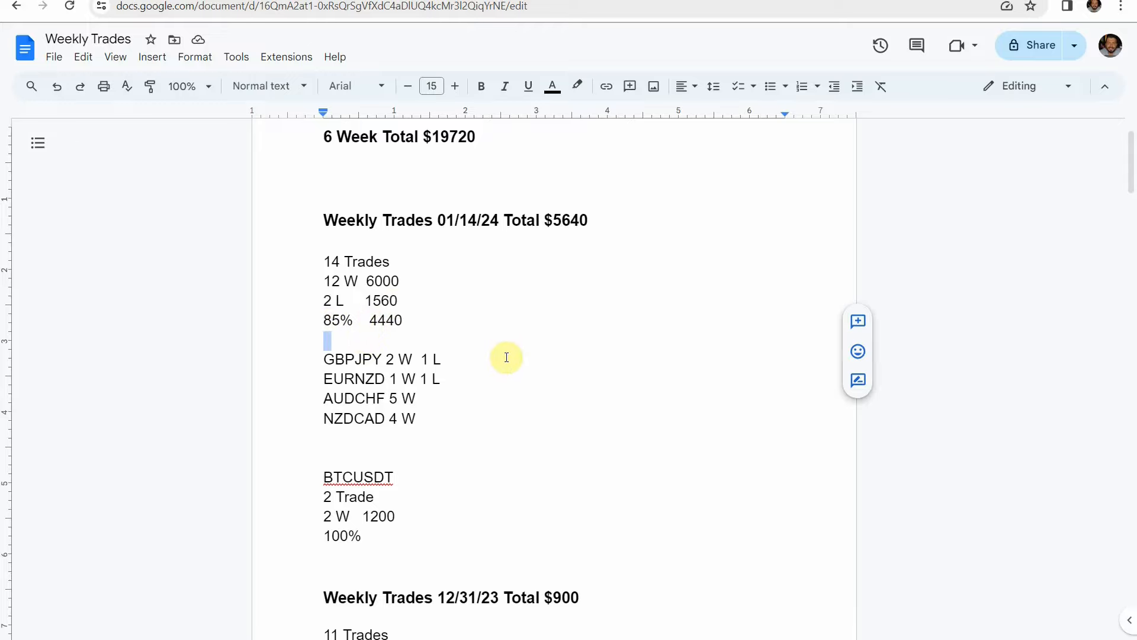
click(375, 496)
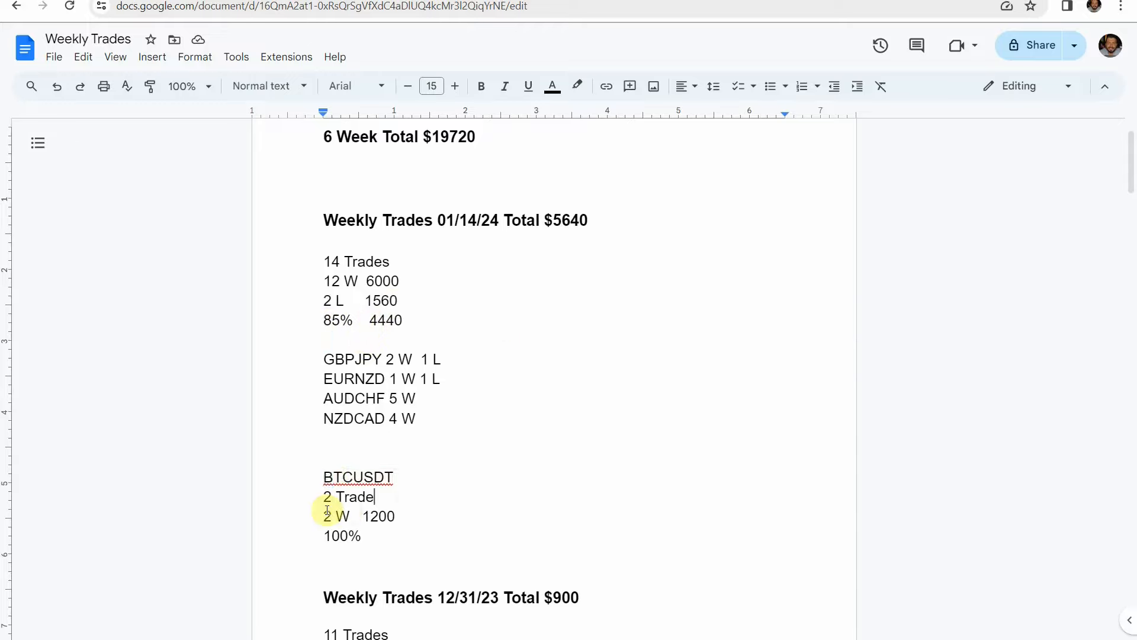
mouse_move(408, 515)
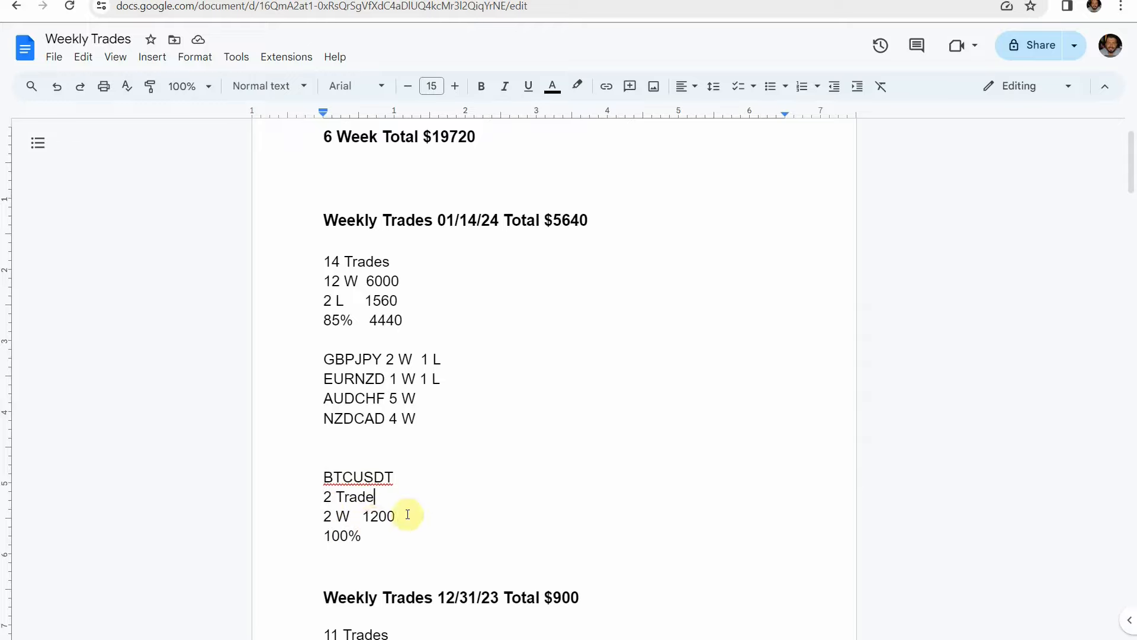
mouse_move(482, 463)
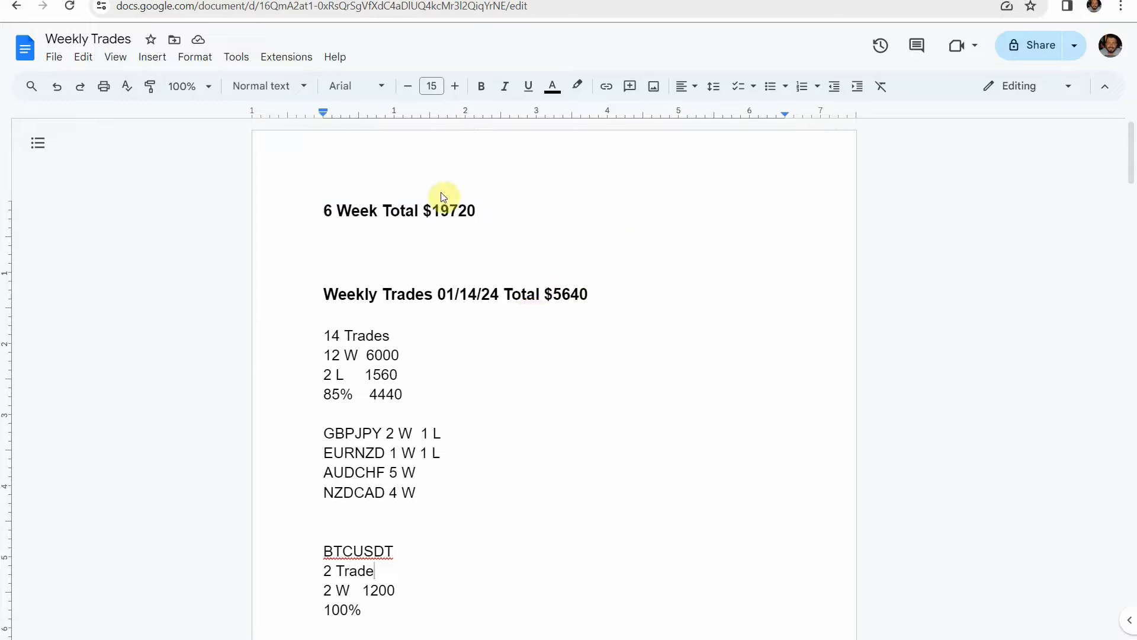
mouse_move(499, 365)
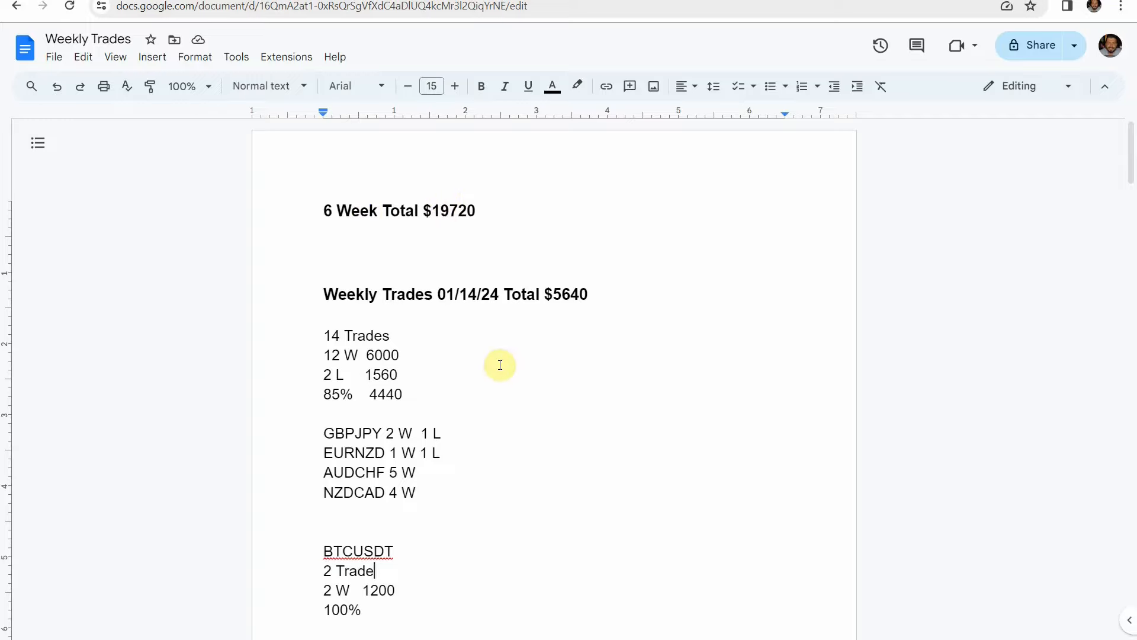
scroll(down, 3)
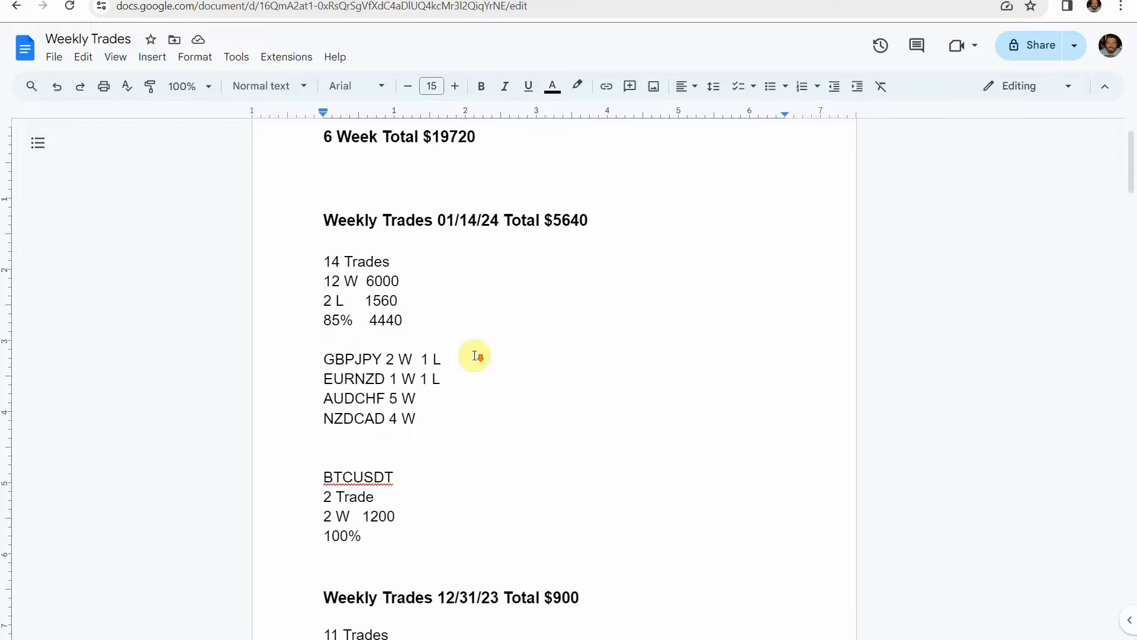
mouse_move(360, 378)
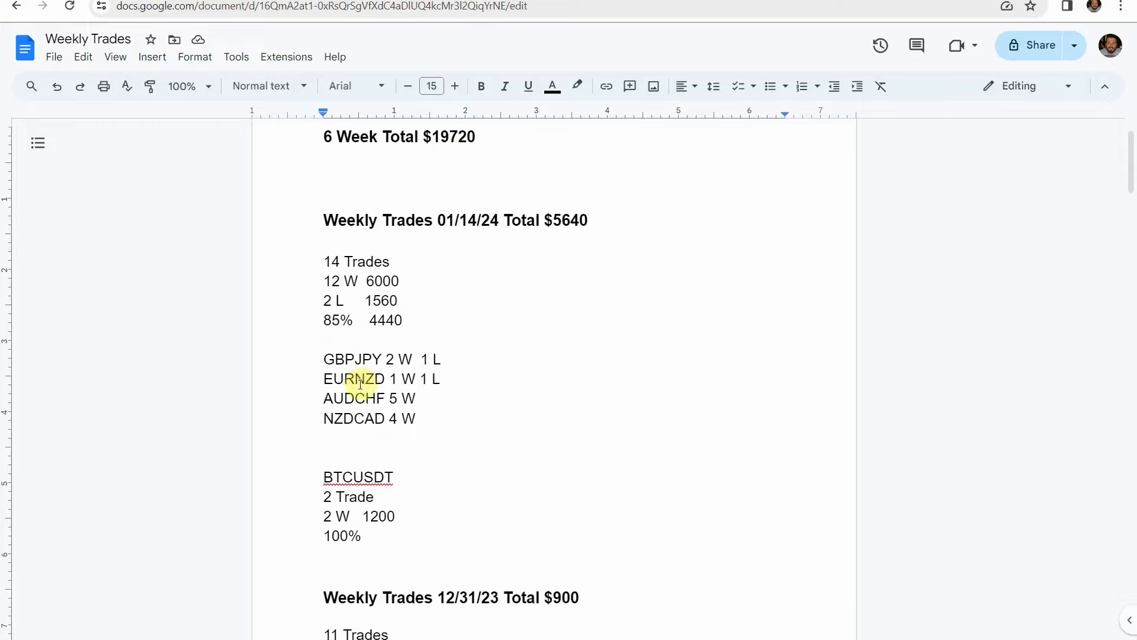
click(324, 437)
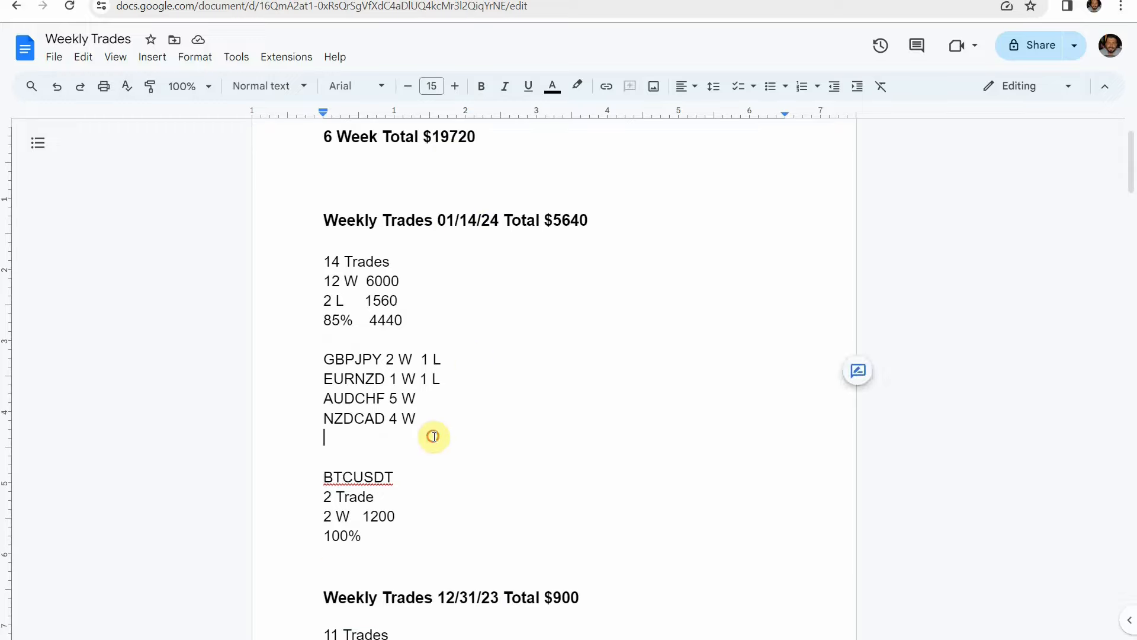
text(@)
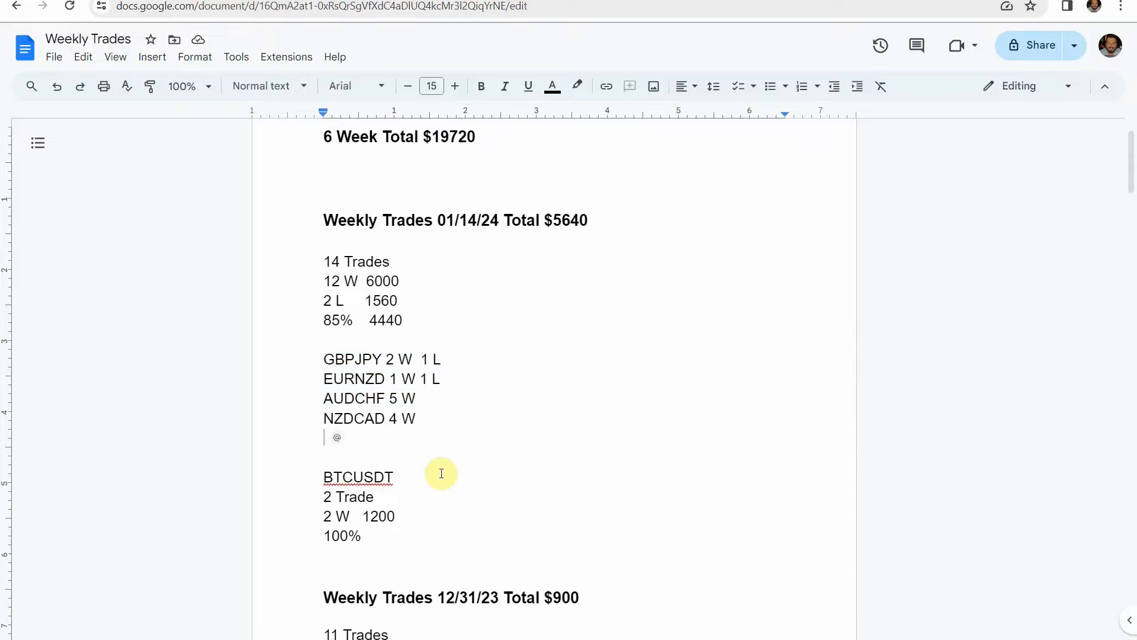